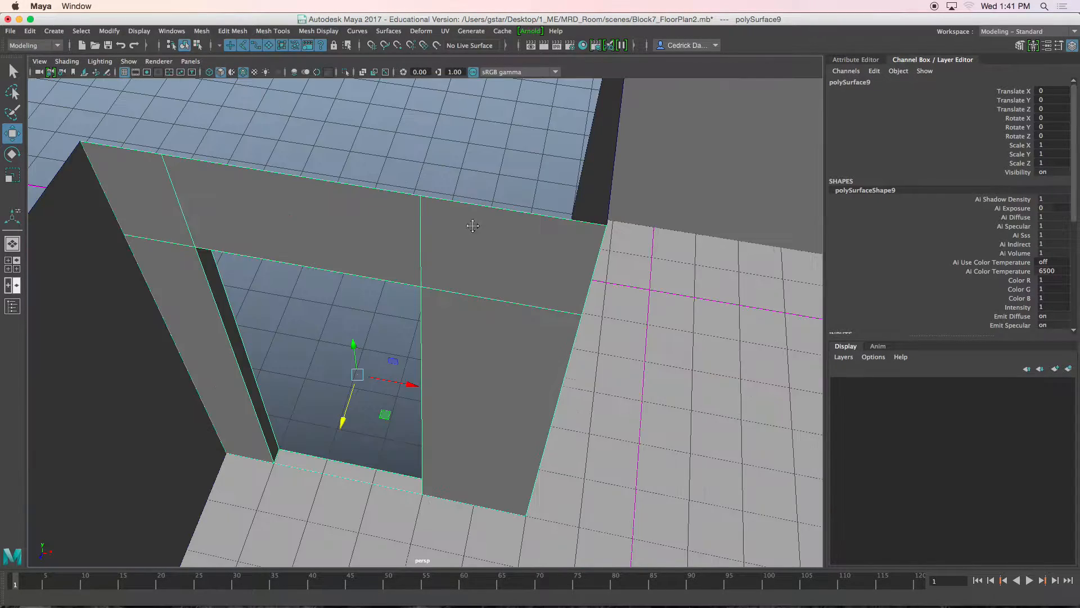
Switch to the top orthographic view, framing the wall above the doorway
drag(473, 227, 483, 214)
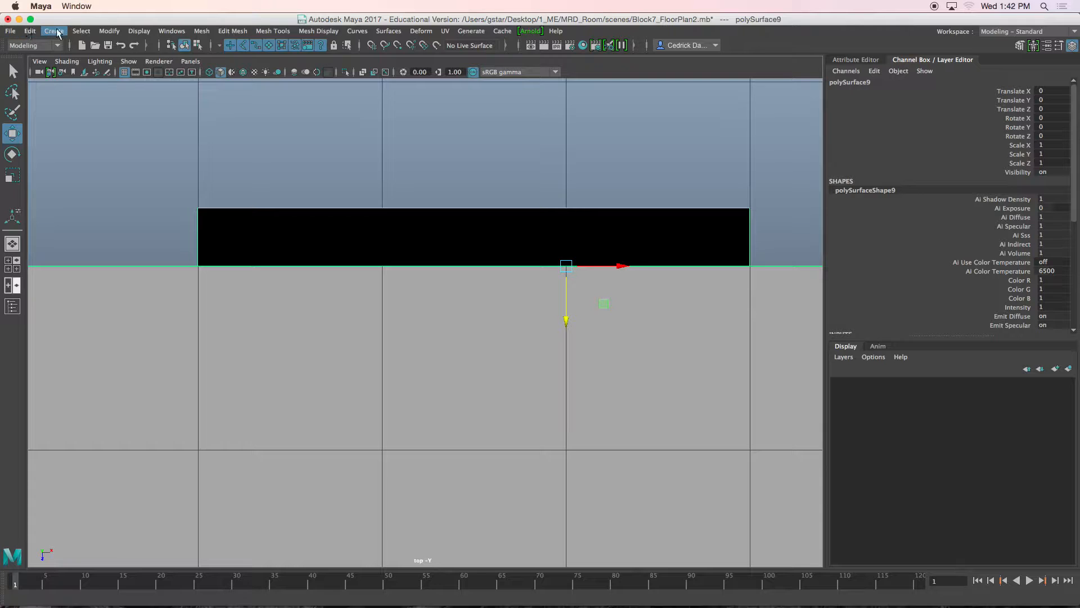
Draw stepped EP profile curve1 at the doorway's wall corner and adjust its points
click(54, 31)
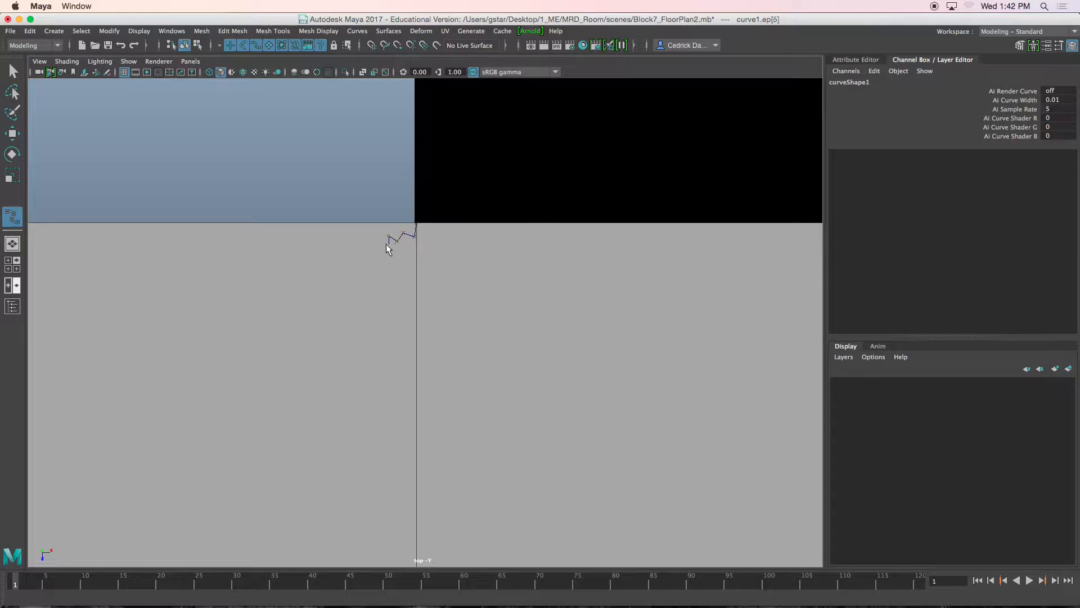
click(347, 246)
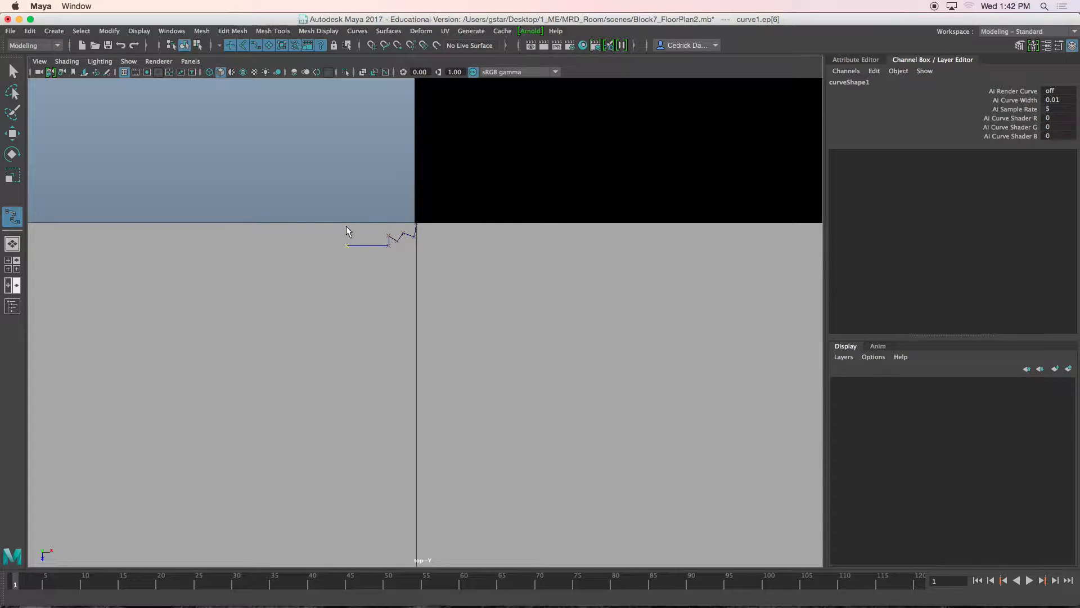
click(348, 227)
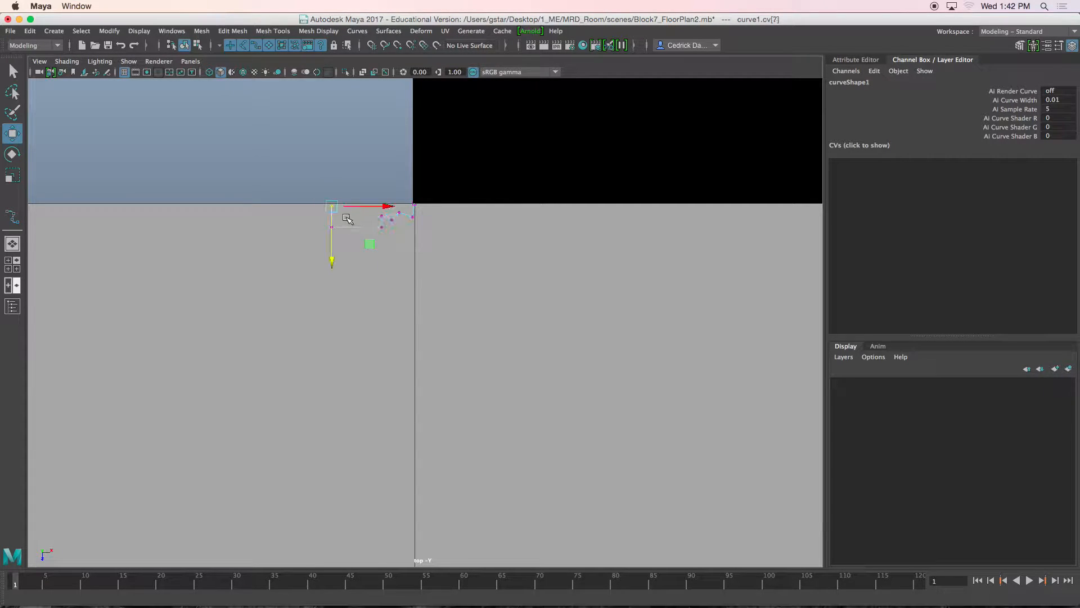
right_click(348, 218)
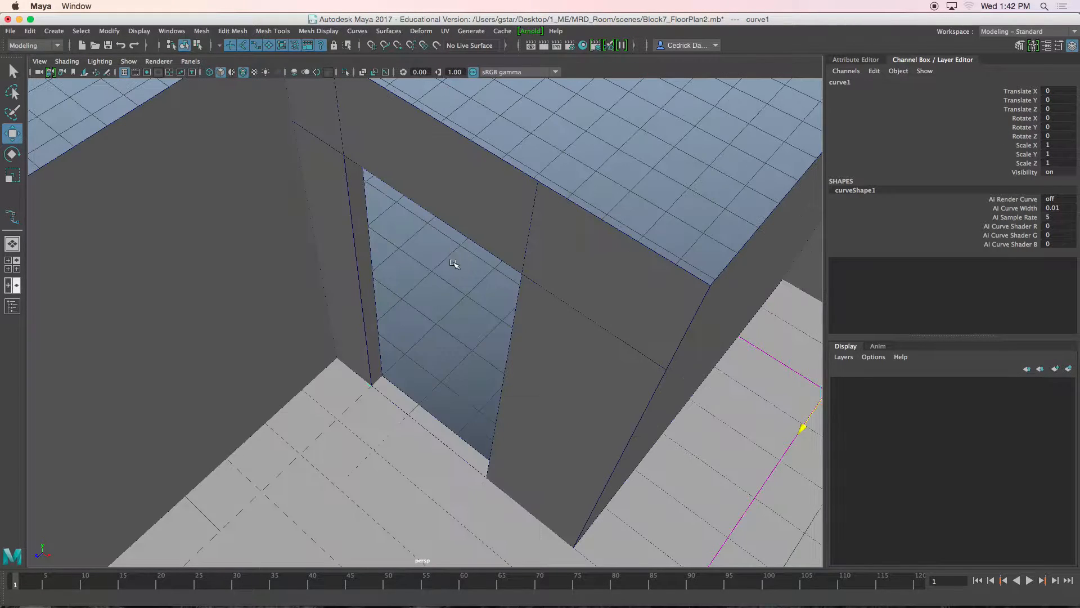
Orbit toward the door base, select curve1 and raise it 2.545 units
drag(453, 263, 357, 406)
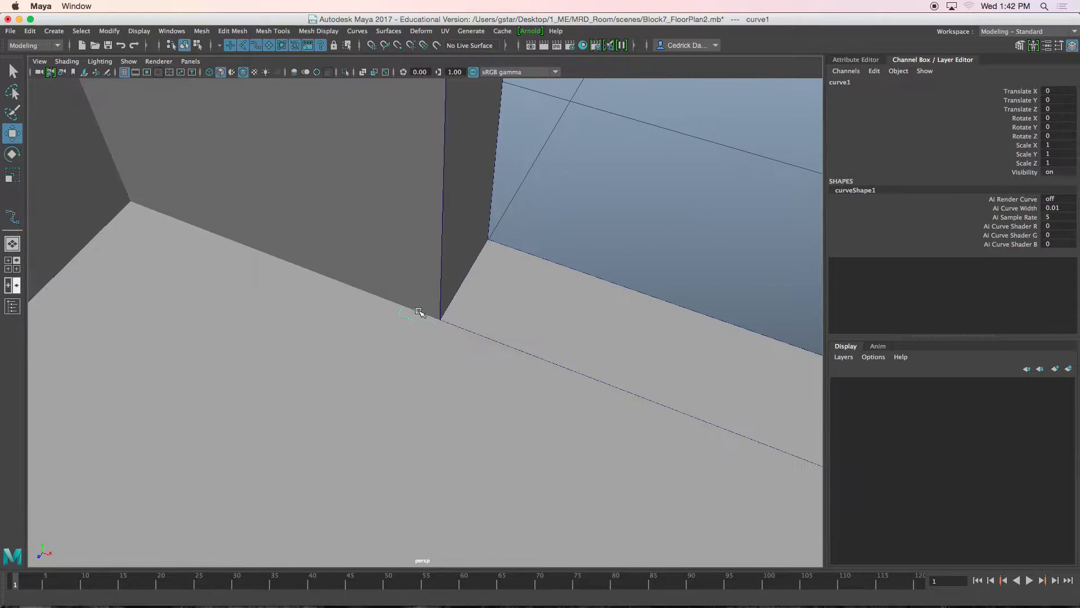
click(109, 31)
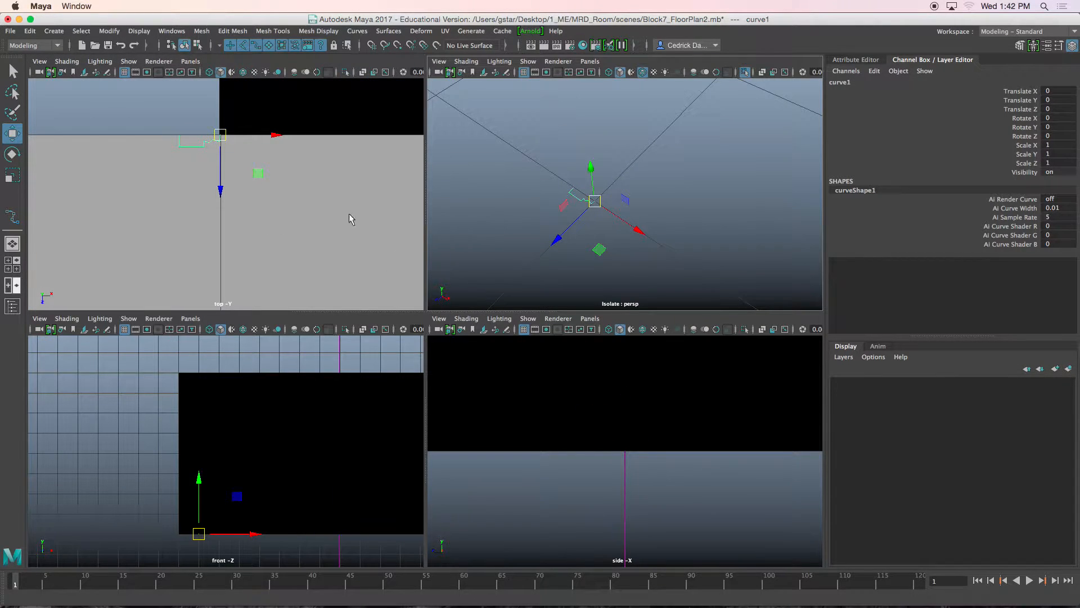
key(space)
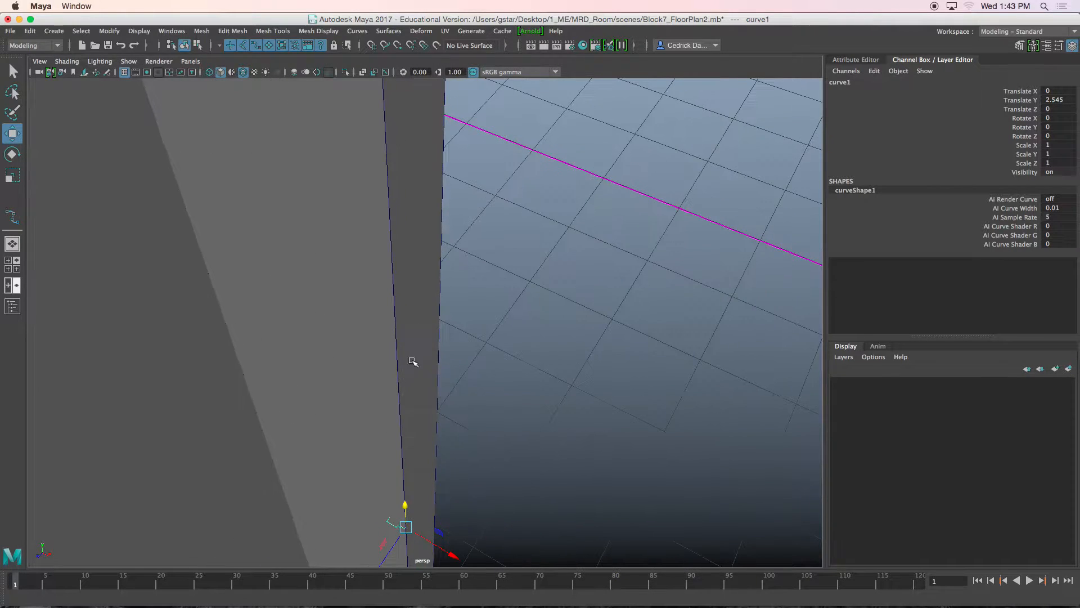
Raise curve1 to Y 6.419 and tilt it to Rotate Z -45
drag(404, 520, 406, 193)
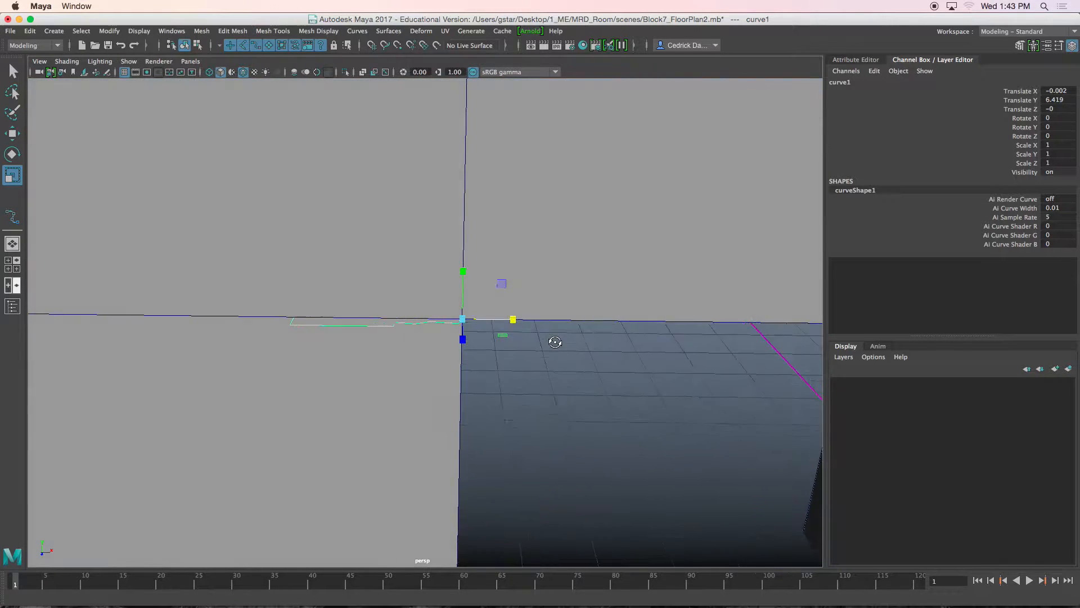
click(12, 153)
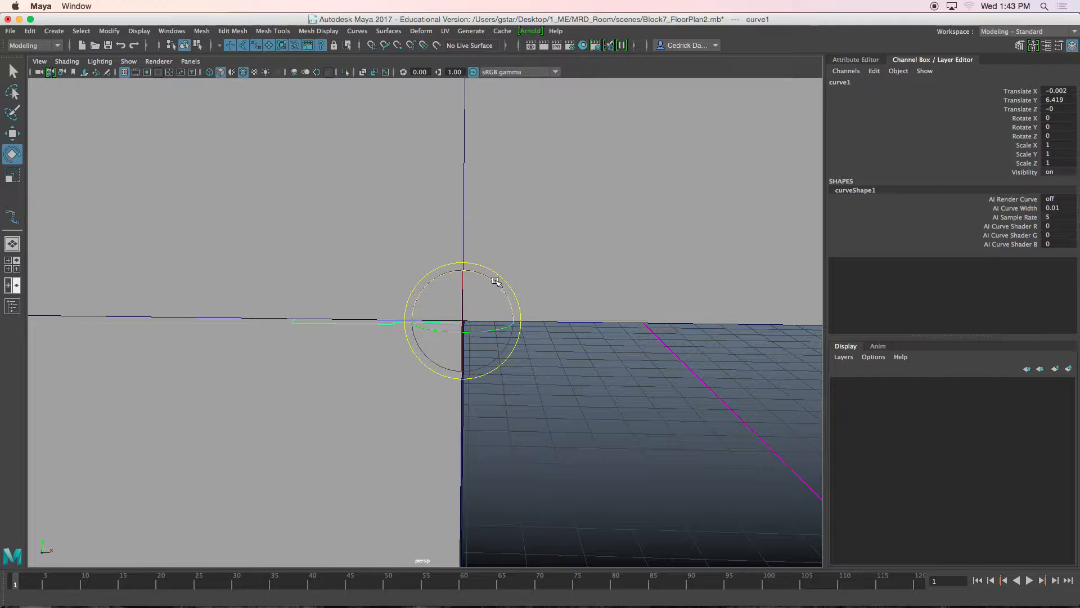
drag(495, 282, 510, 298)
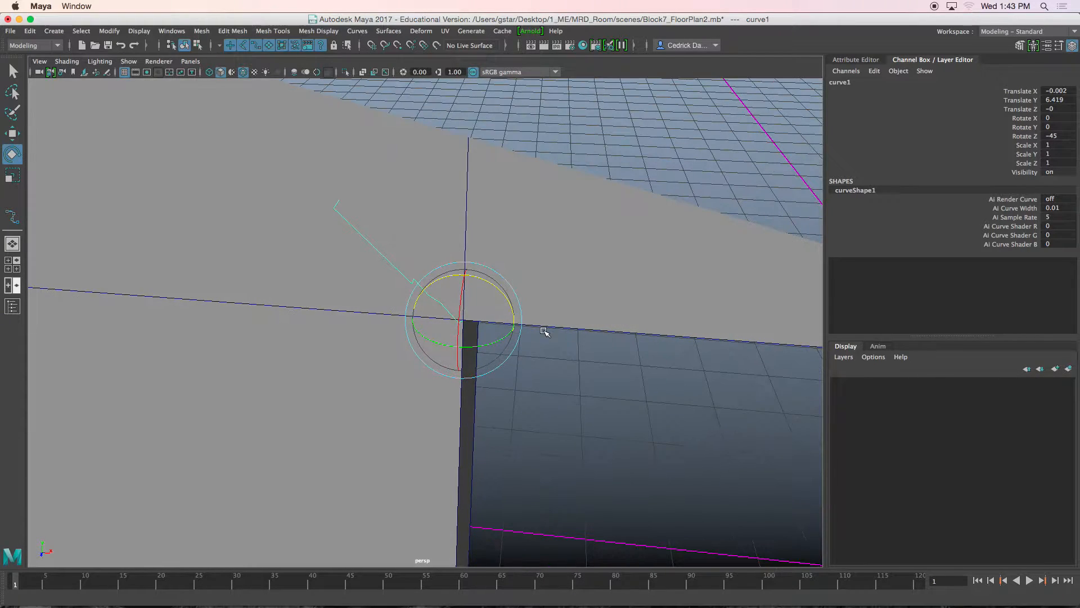
click(12, 133)
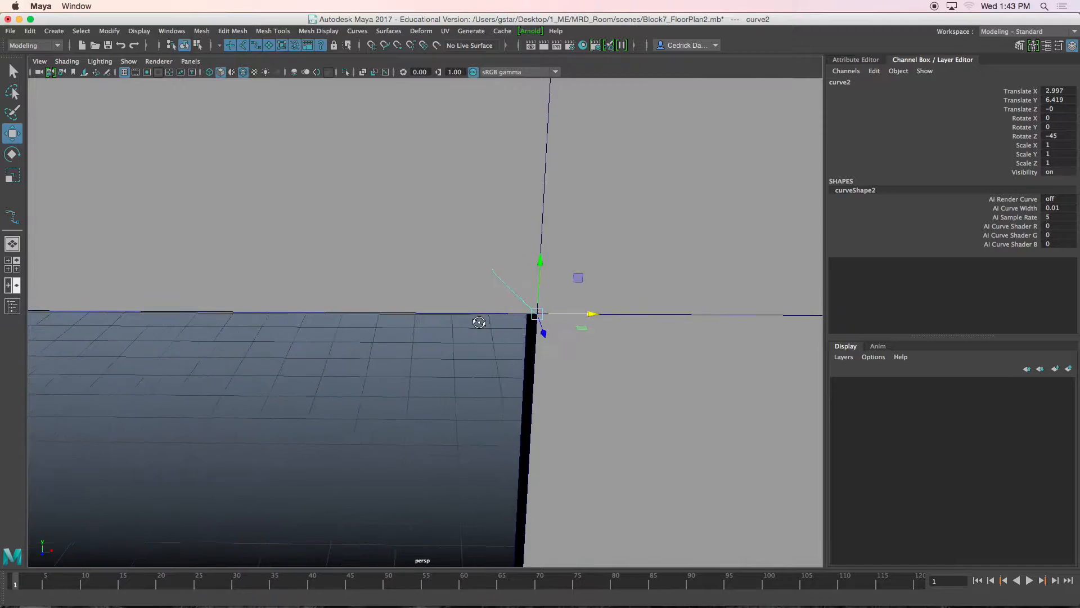
Rotate the right-corner copy curve2 to Rotate Z -135 so it faces inward
click(12, 153)
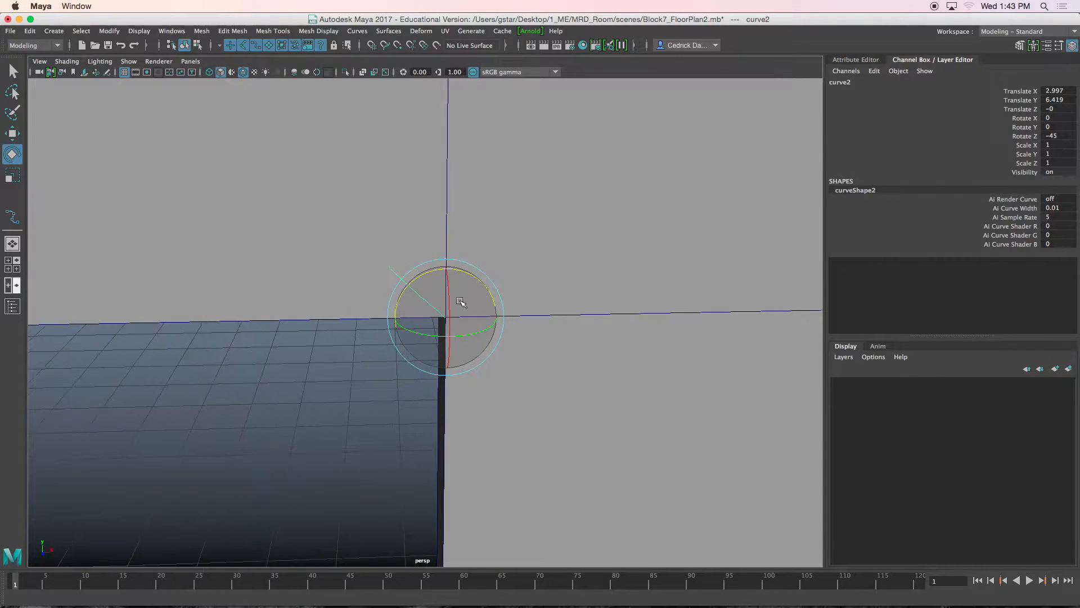
drag(460, 302, 496, 304)
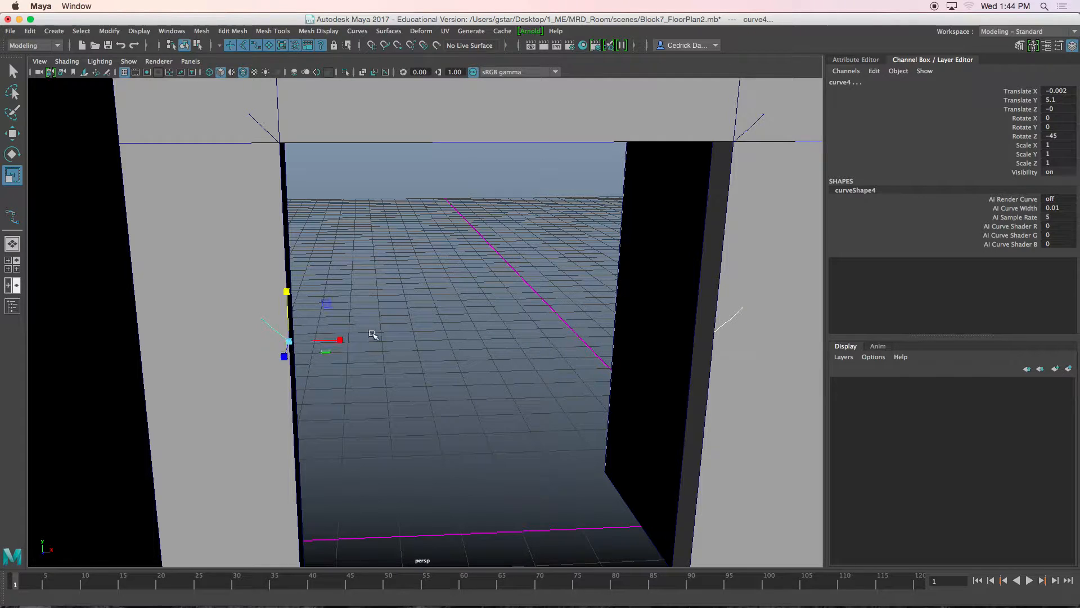
Lower curve3 and curve4 to floor level and edit the right profile's control vertices
drag(372, 335, 396, 313)
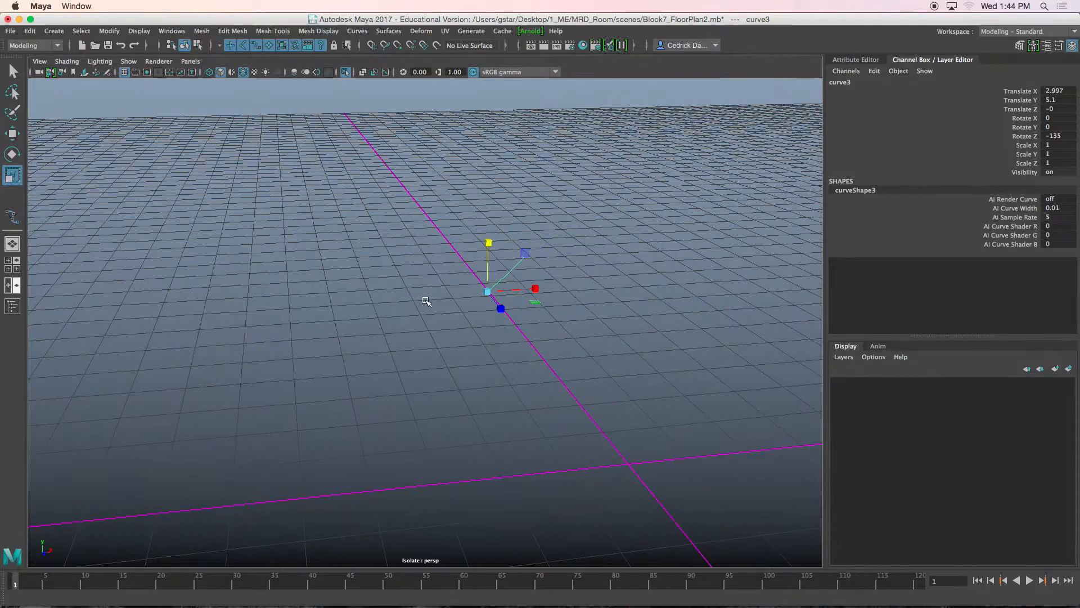
right_click(531, 289)
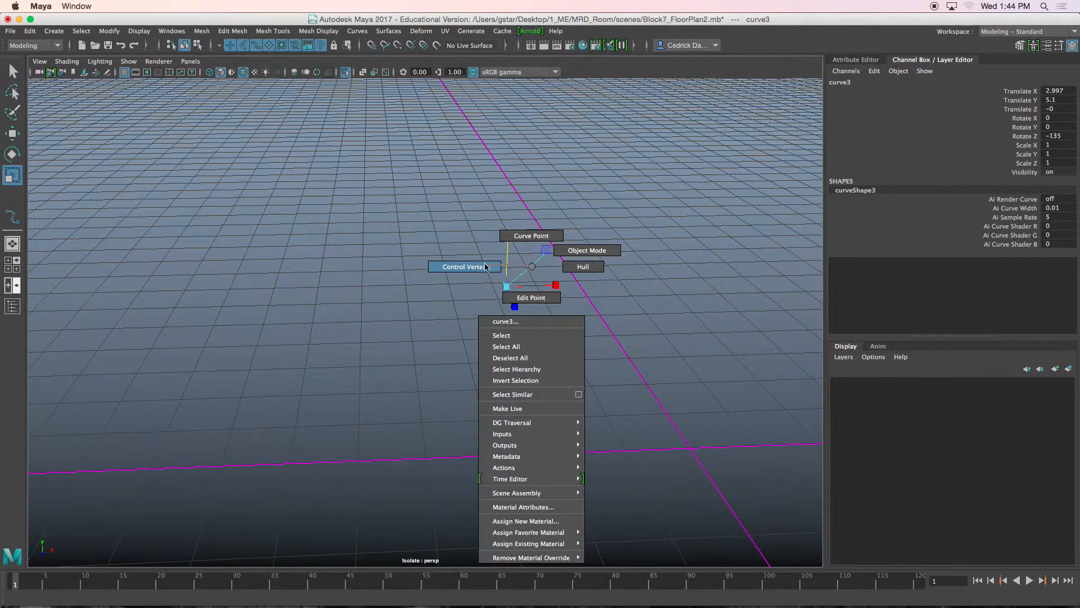
click(462, 266)
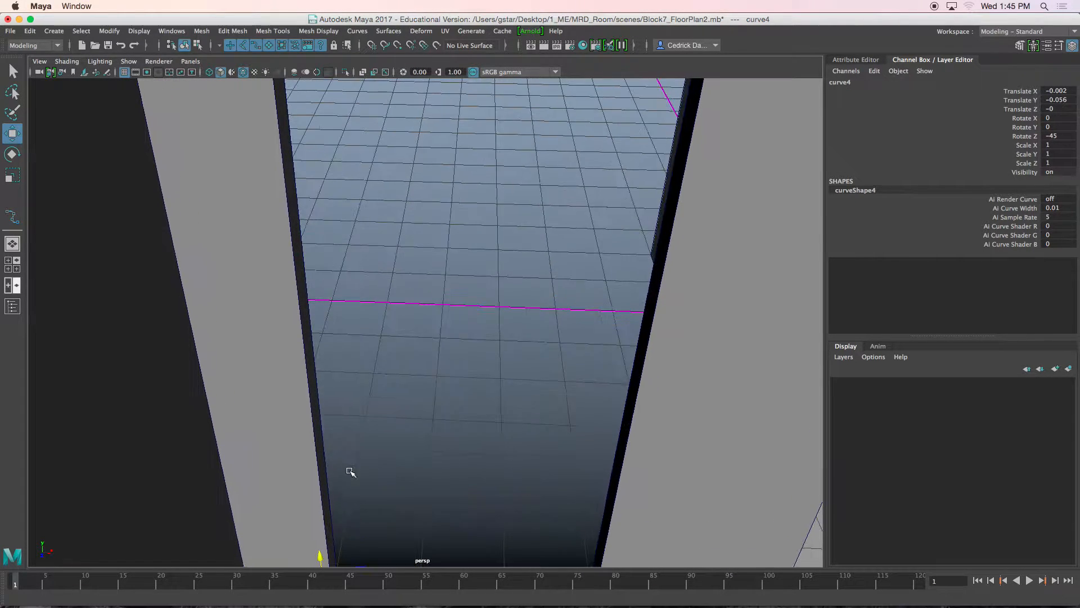
Select the door profile curves and open Loft options with Polygons and Quads output
drag(350, 472, 279, 240)
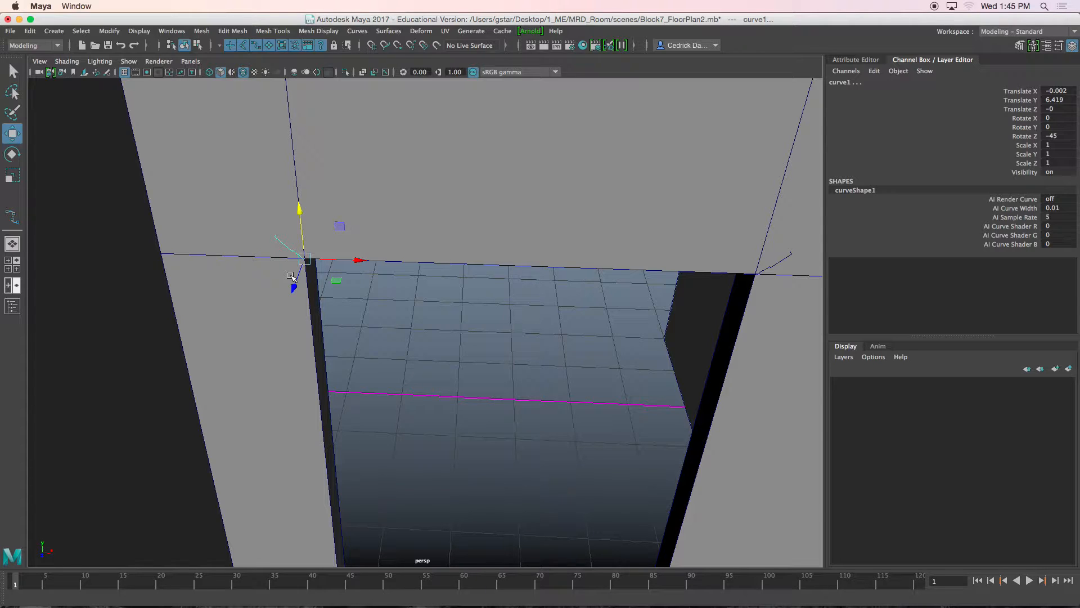
click(388, 31)
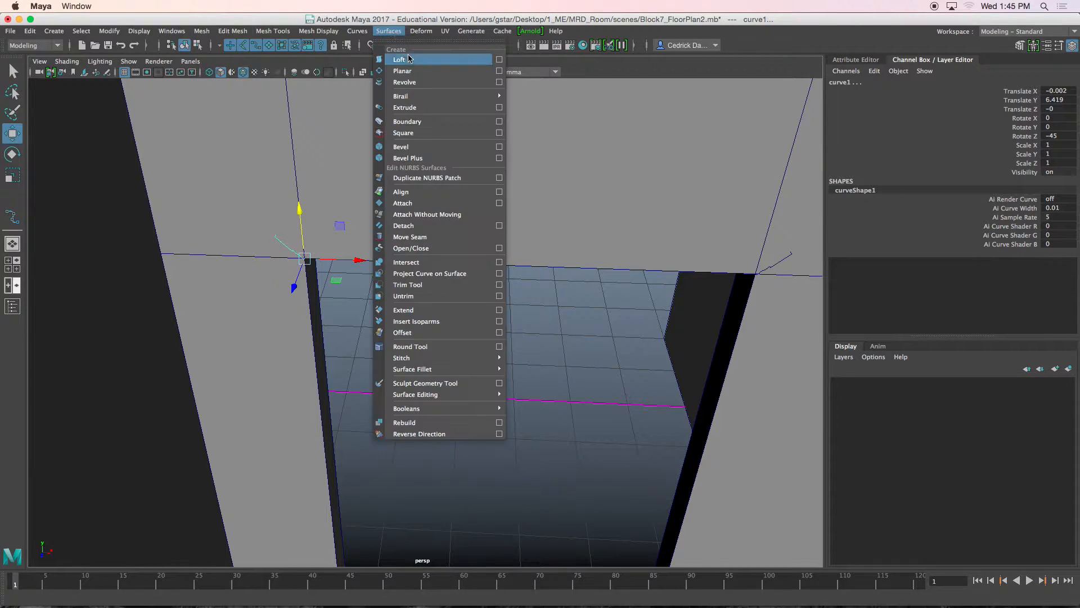
click(499, 59)
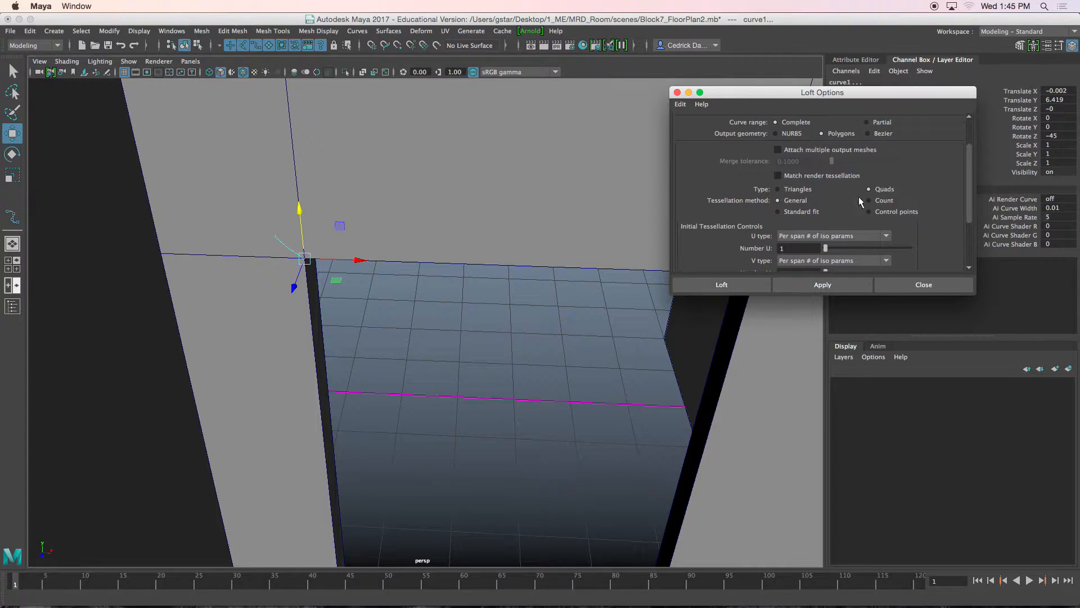
mouse_move(942, 214)
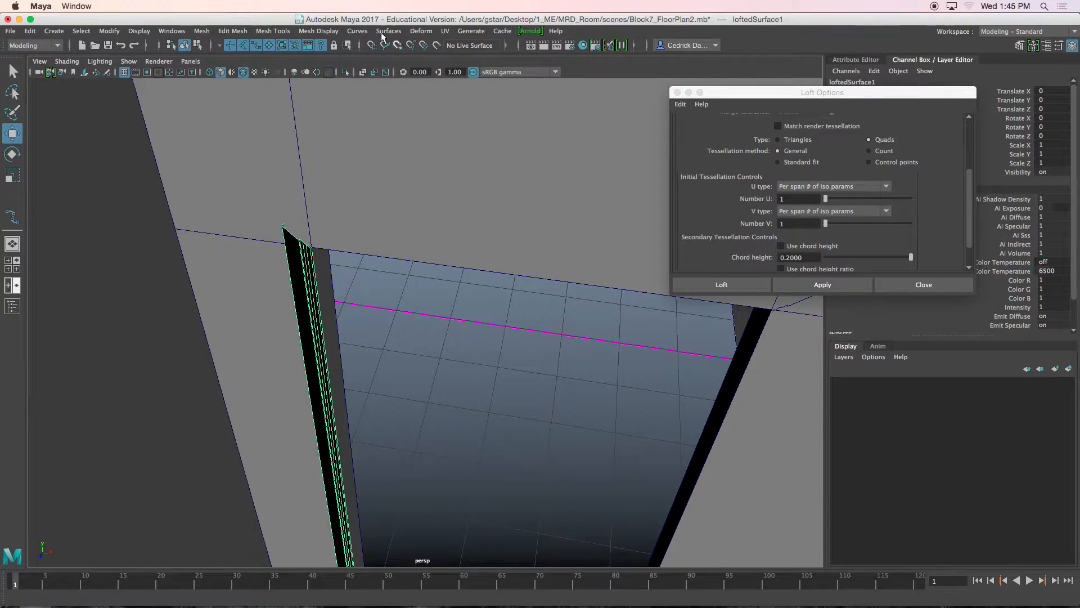
Loft curve pairs into polygon trim up both jambs and across the door header
click(319, 31)
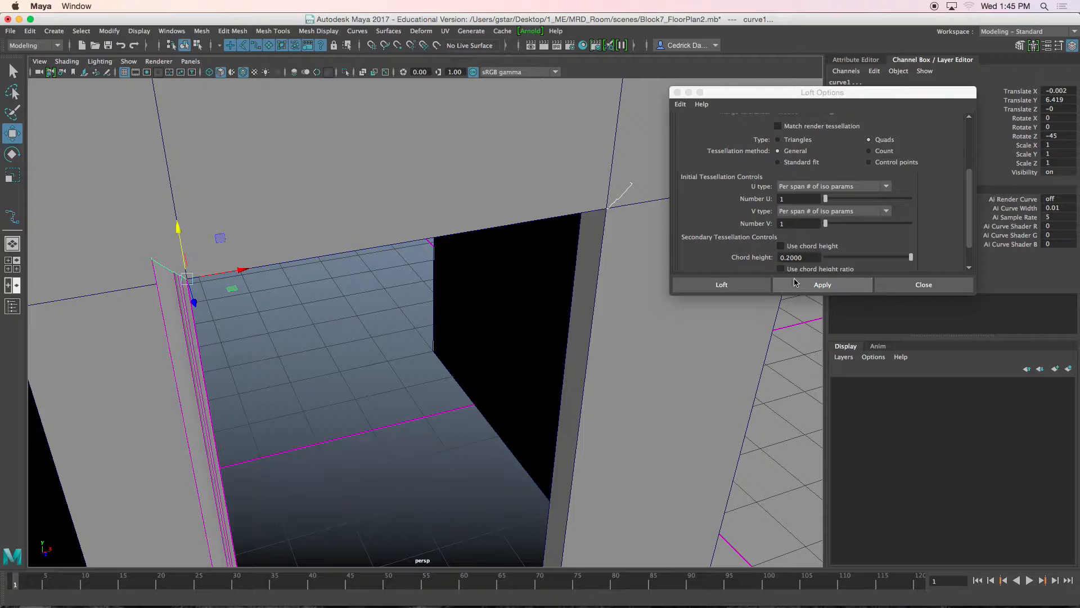
click(822, 284)
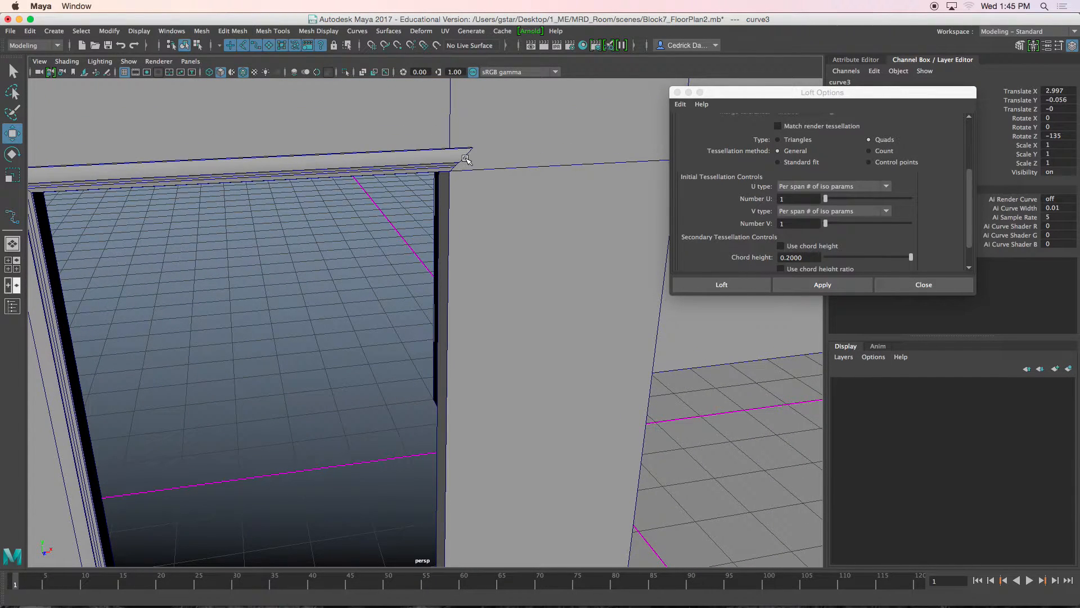
click(821, 285)
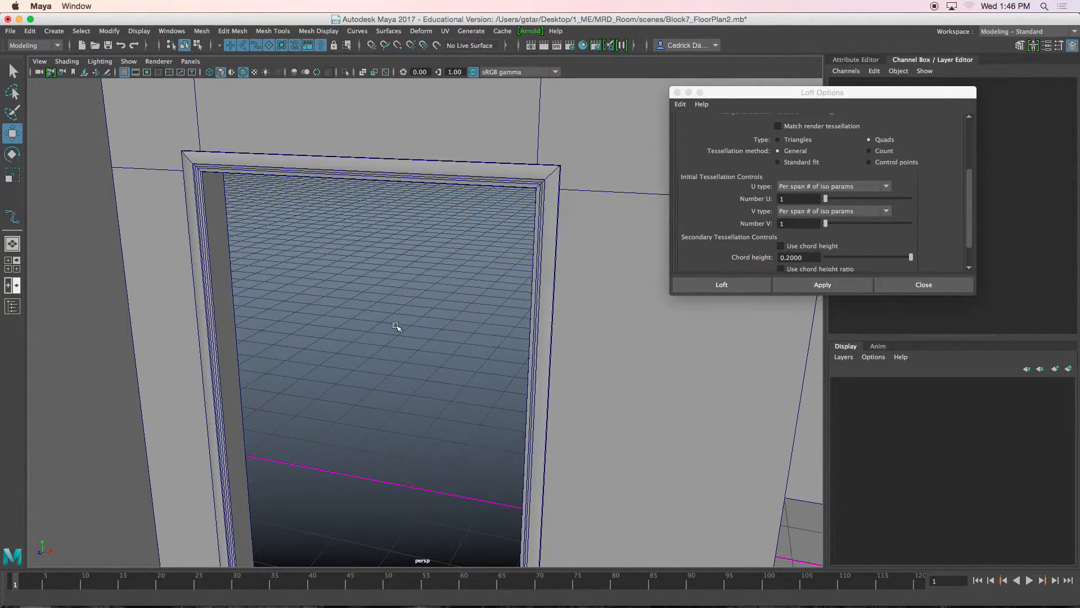
drag(396, 326, 431, 260)
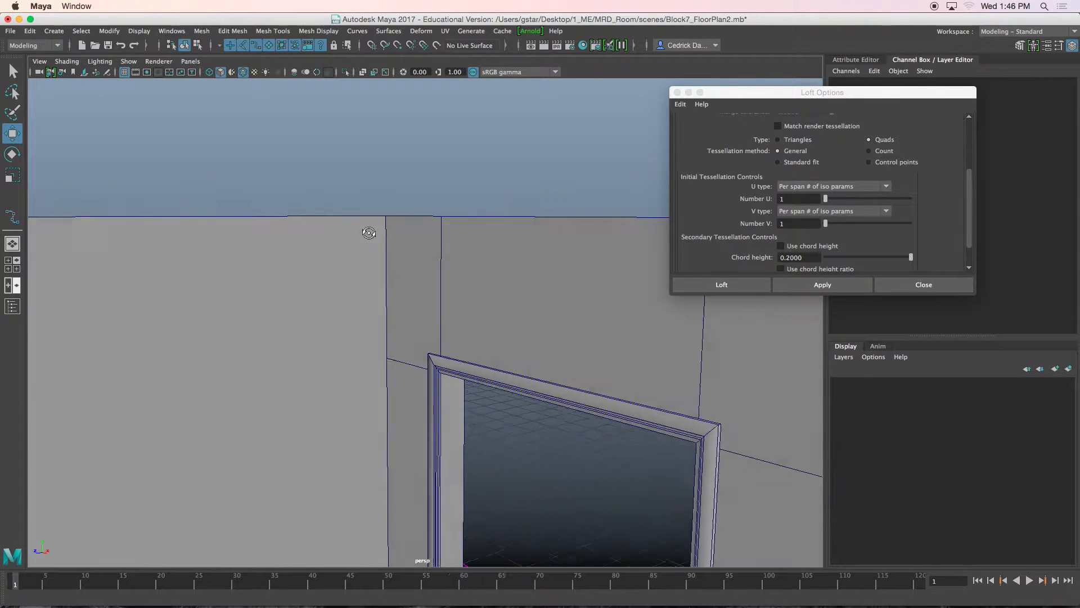
Close the Loft Options window
click(923, 283)
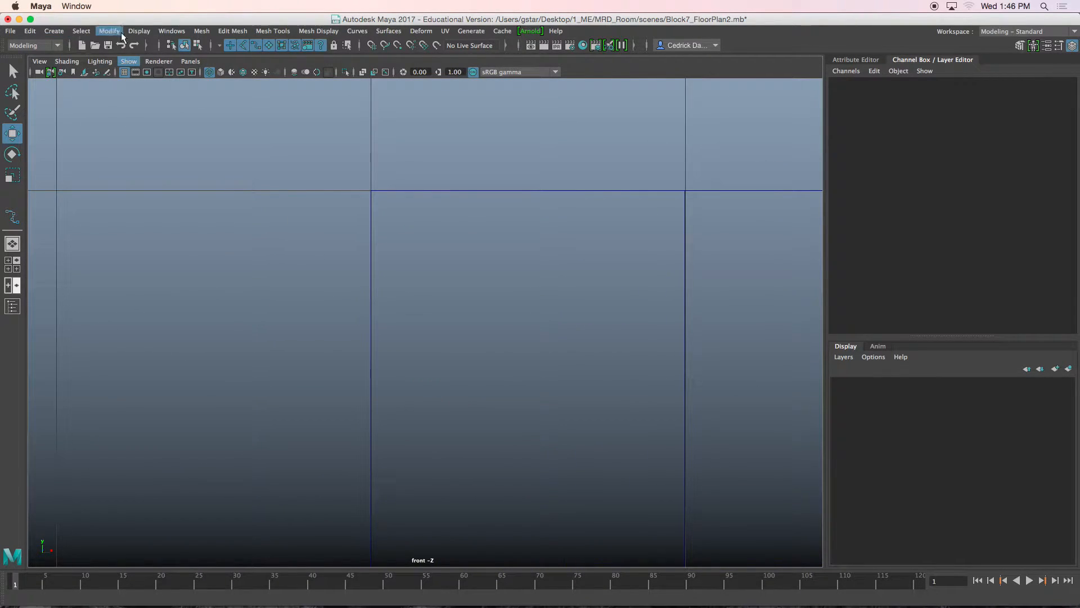
mouse_move(17, 221)
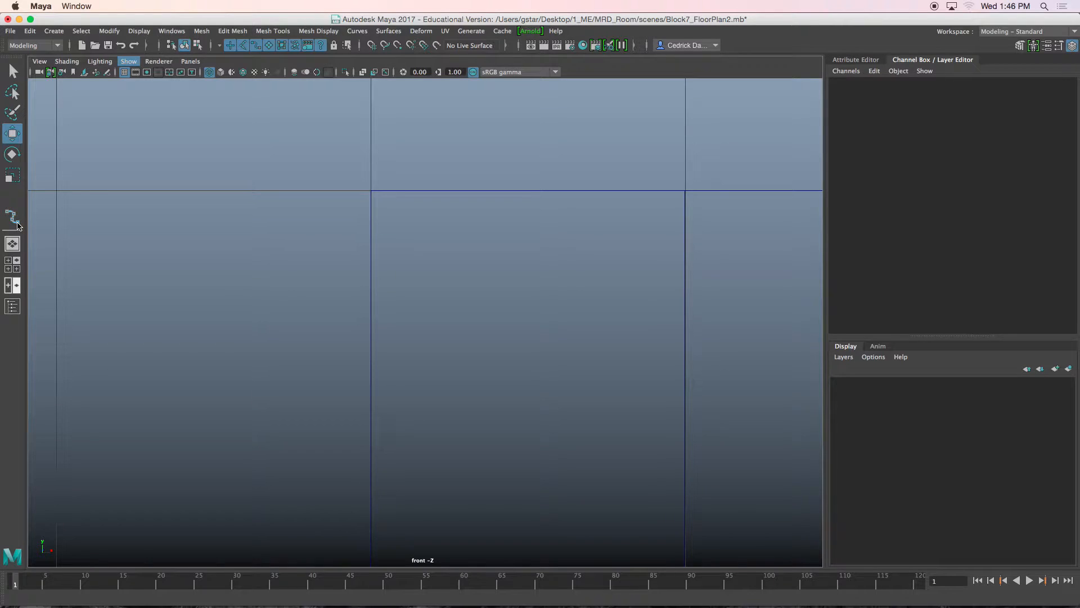
Start an EP crown profile in the front view, placing four points from the wall edge
click(54, 31)
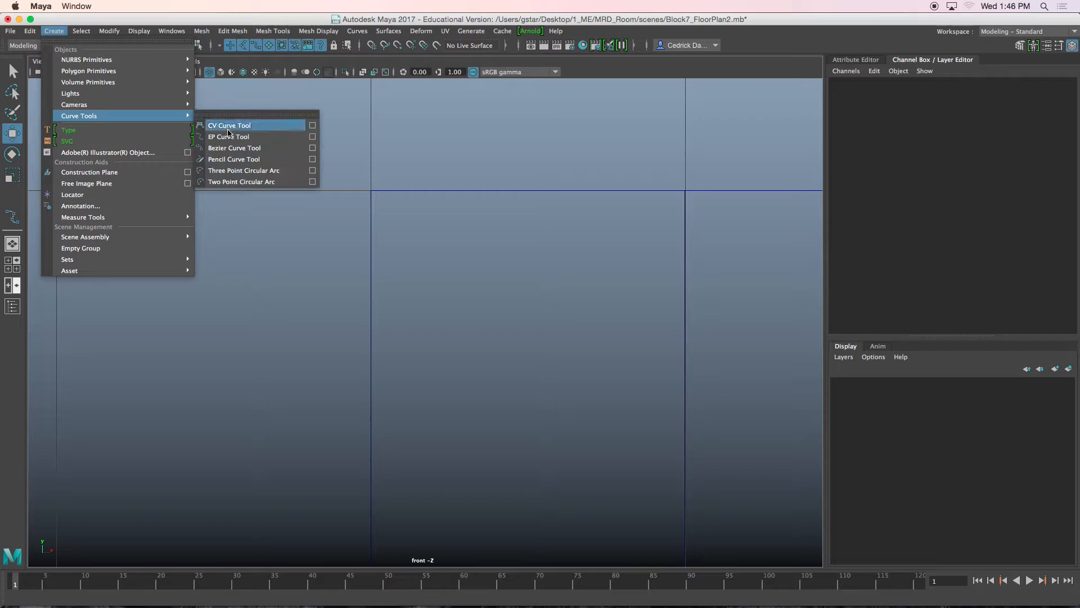
click(313, 136)
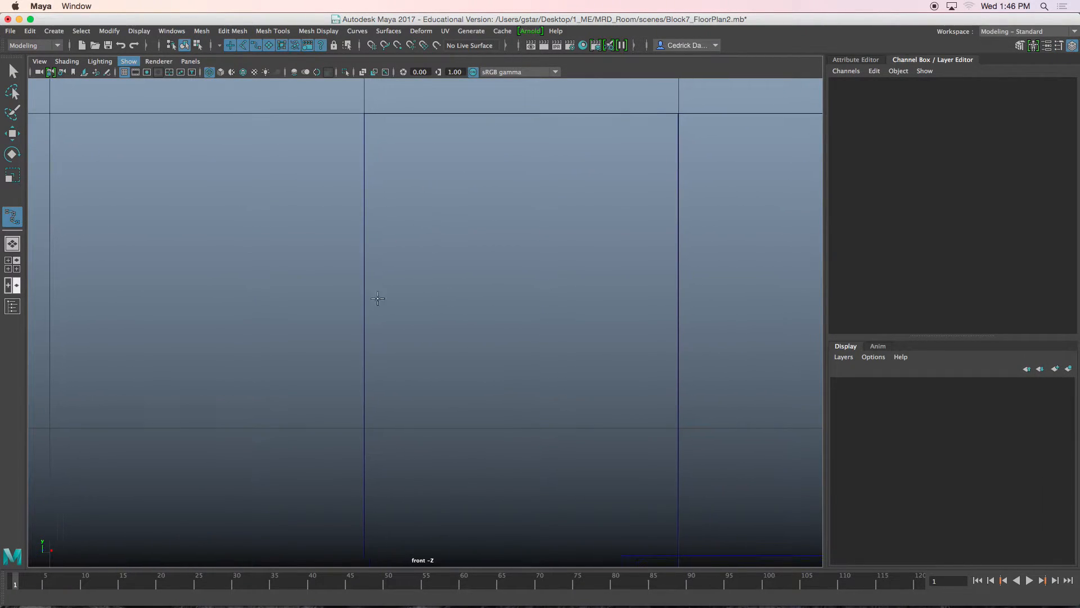
click(363, 311)
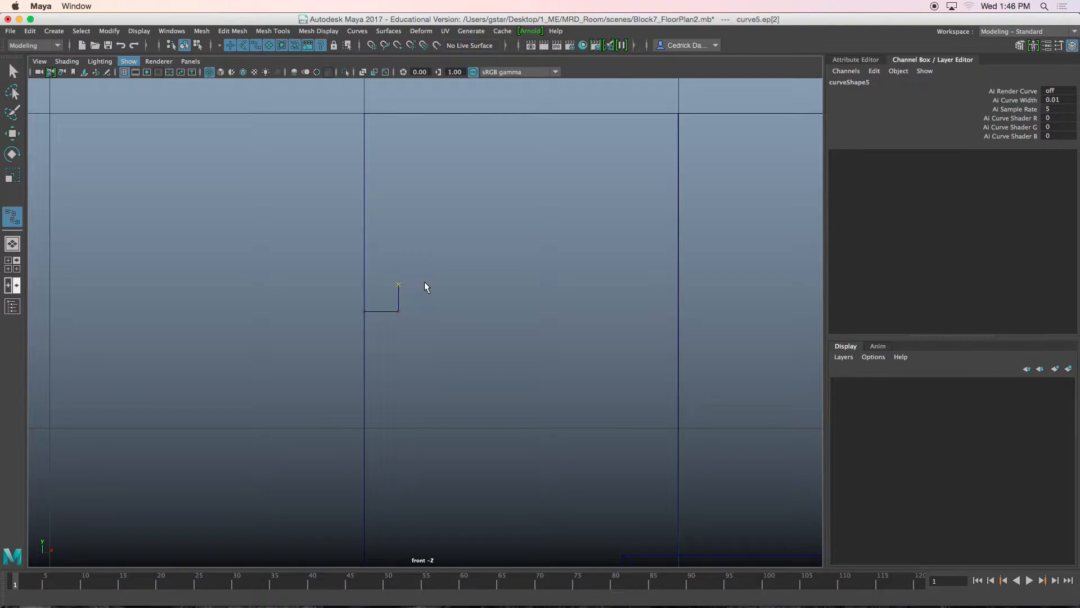
click(432, 200)
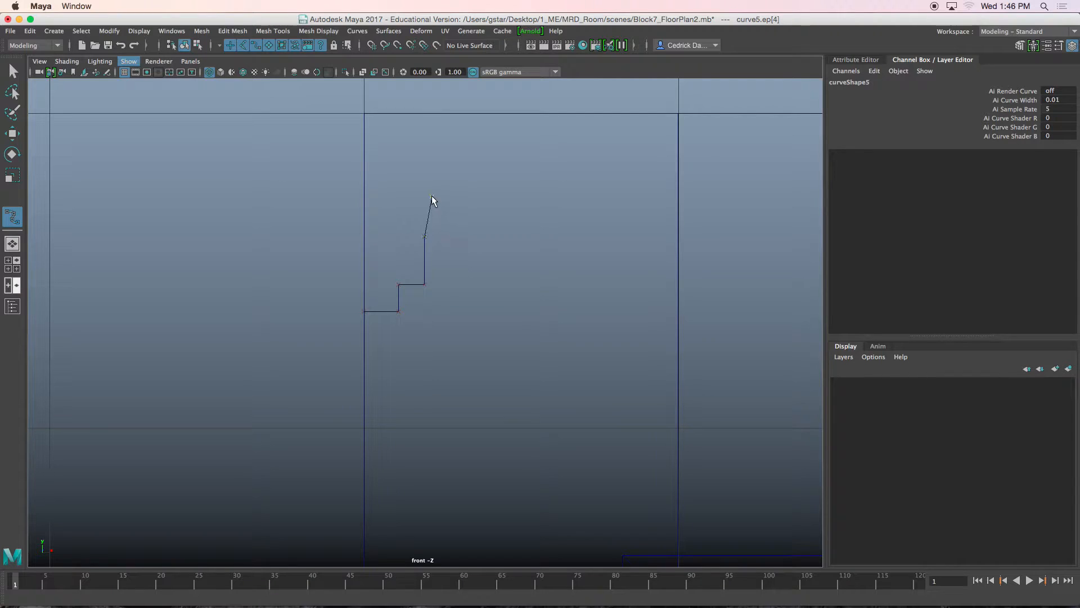
click(455, 183)
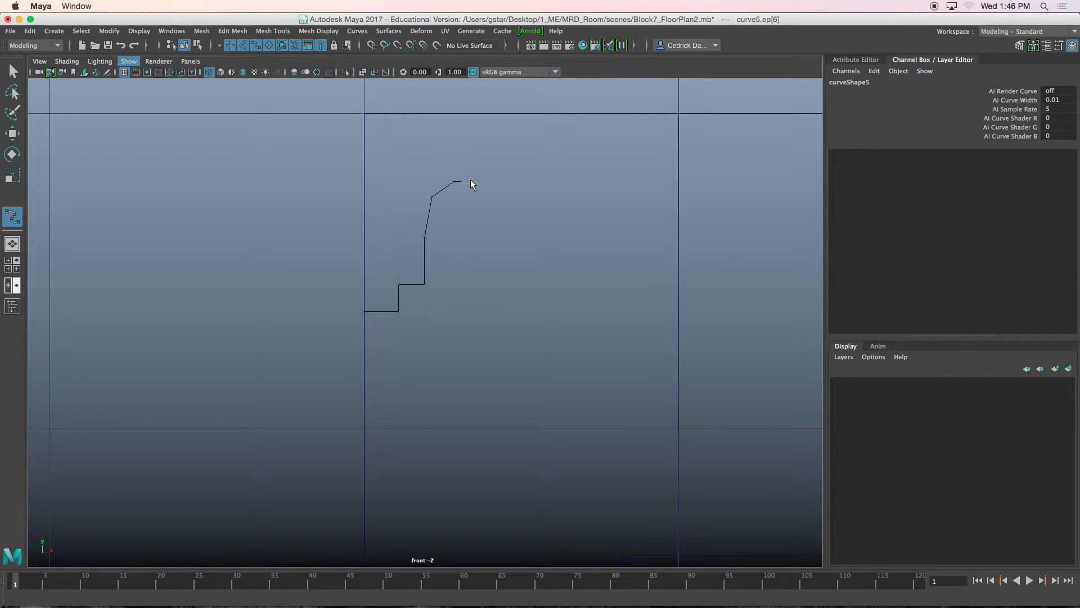
click(470, 180)
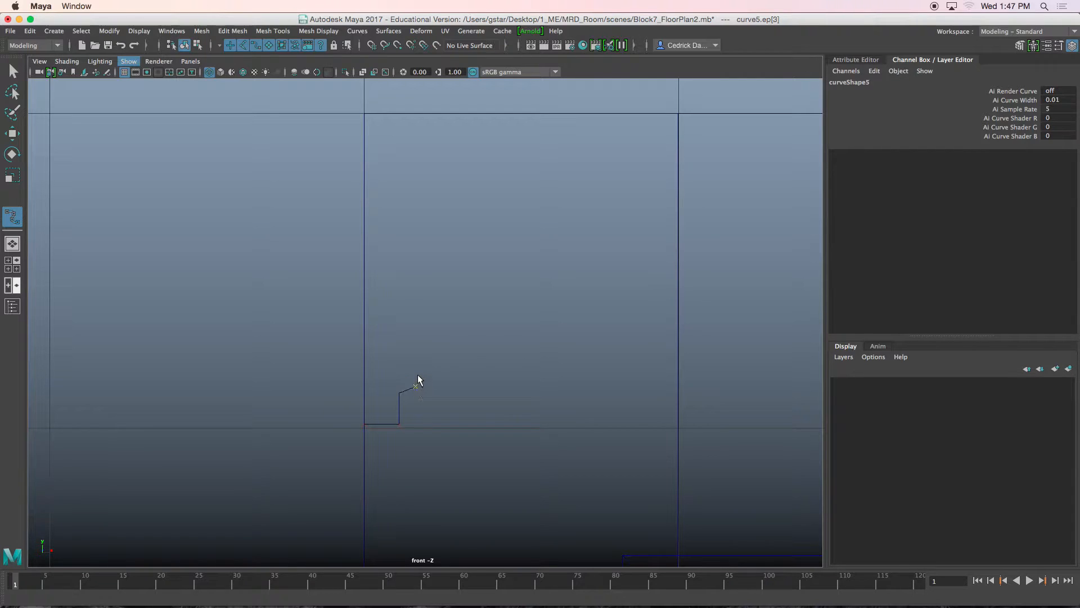
Redraw the stepped profile with six points, producing curve5
click(425, 364)
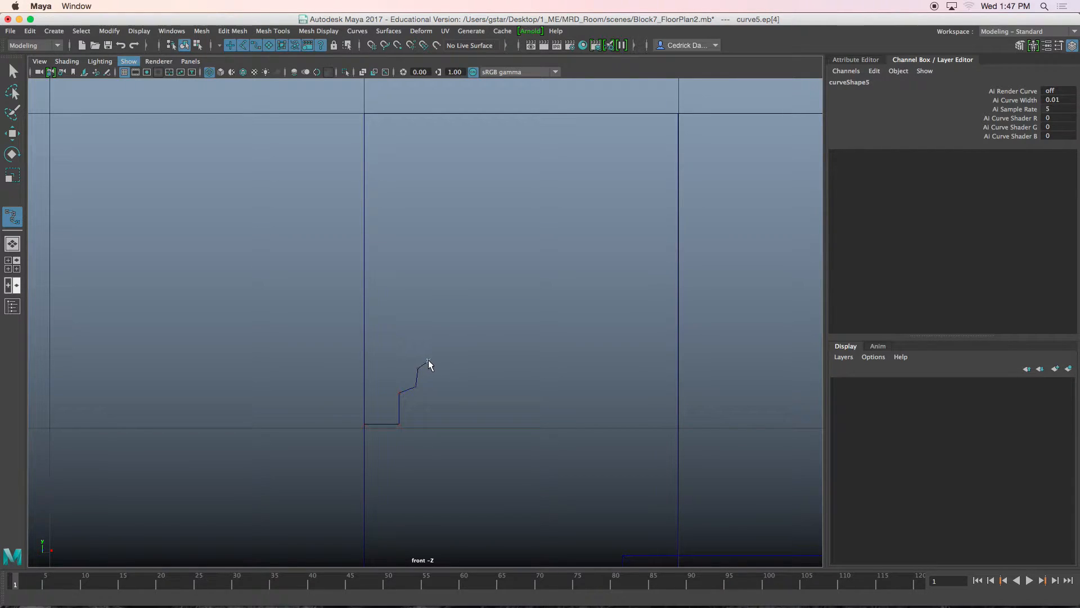
click(443, 357)
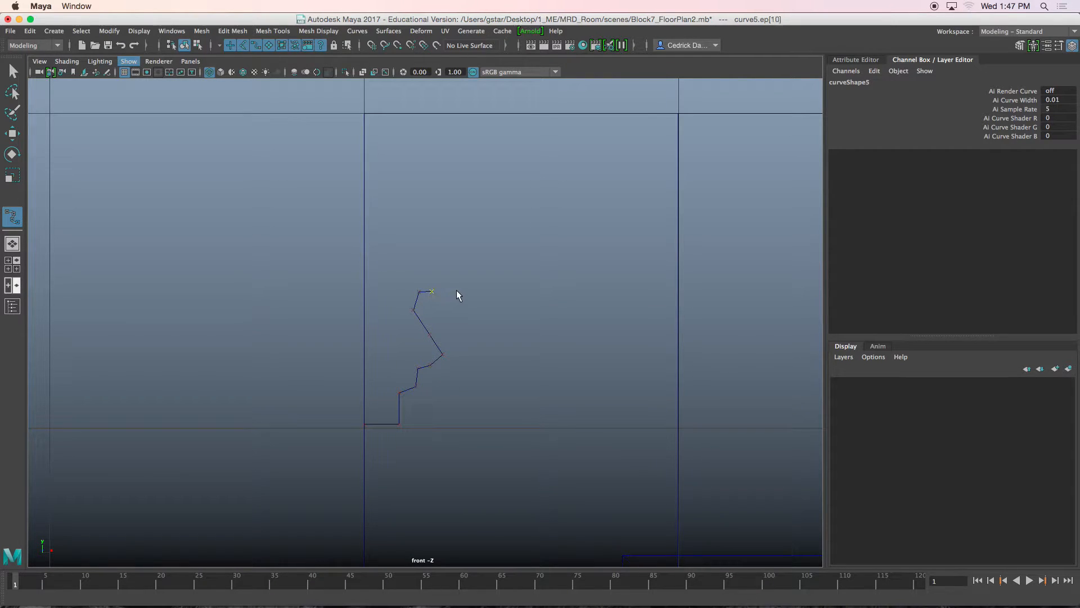
click(458, 291)
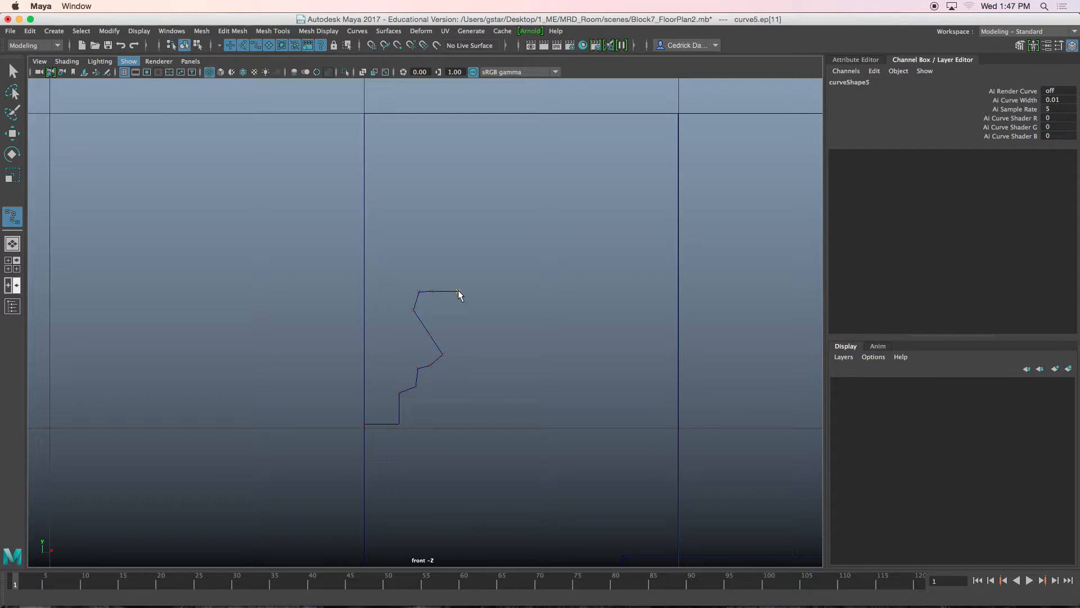
click(458, 253)
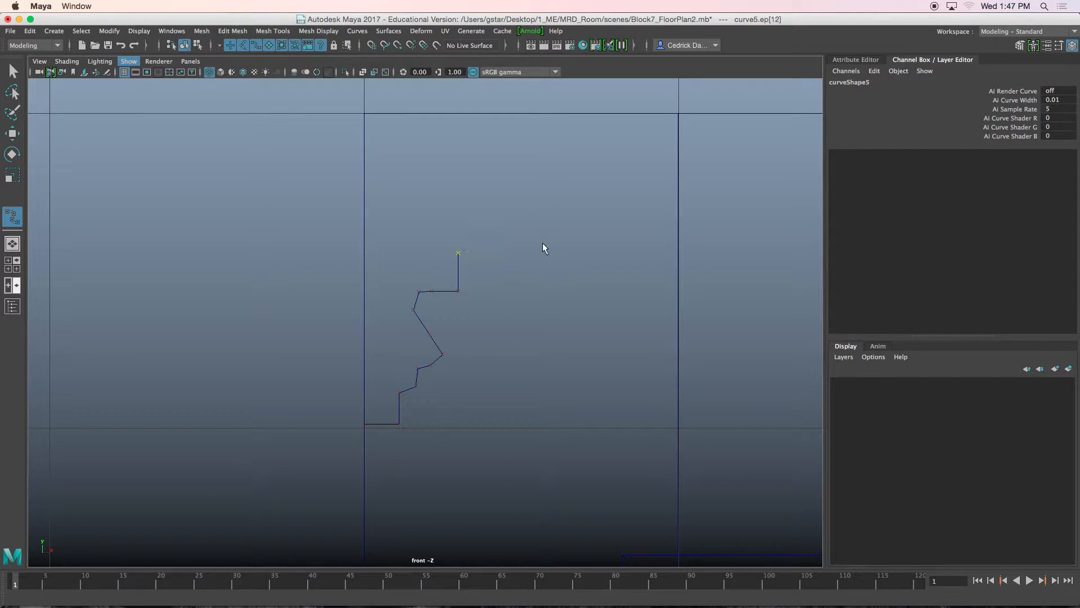
click(507, 253)
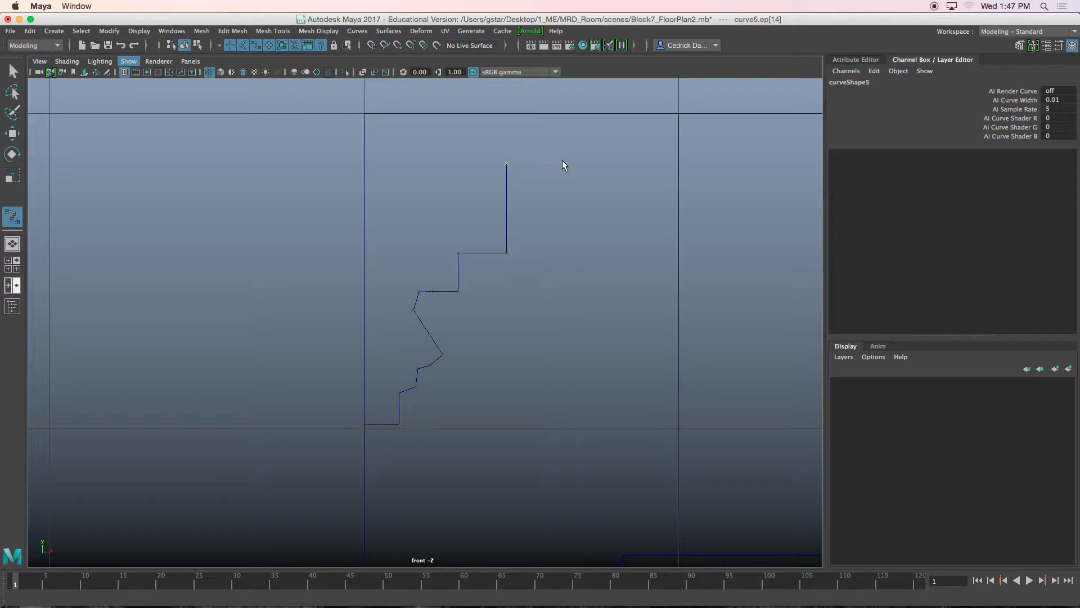
click(575, 138)
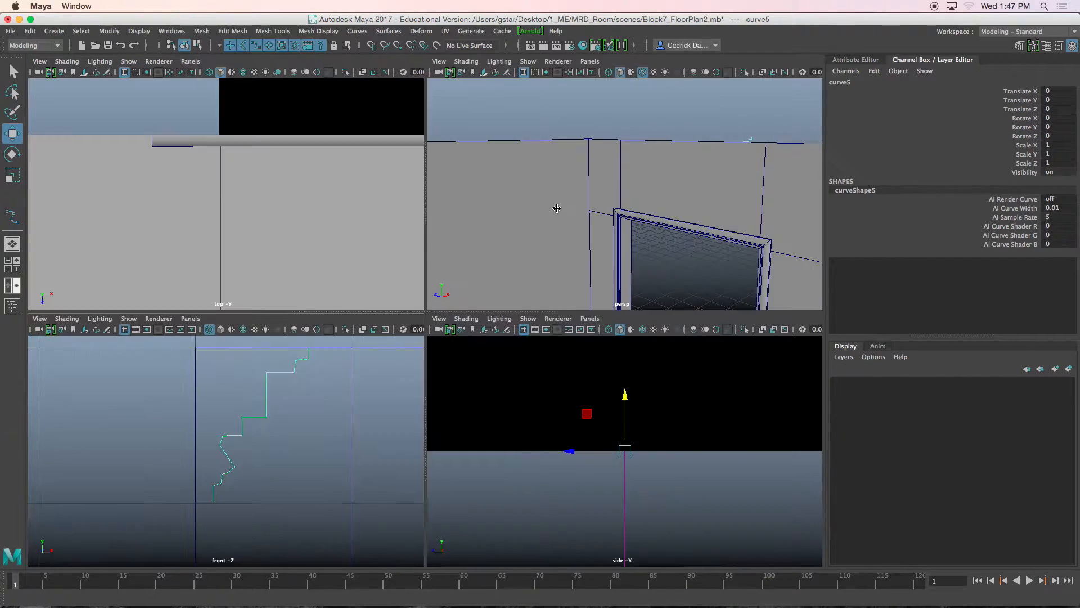
Maximize the perspective view and select the stepped molding profile curve
key(space)
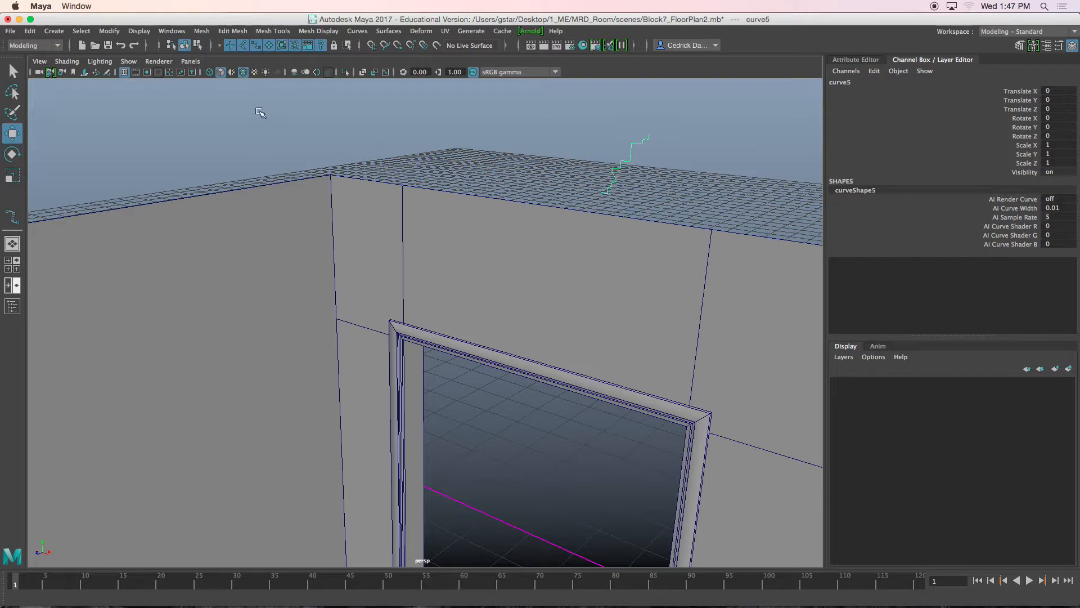
click(108, 31)
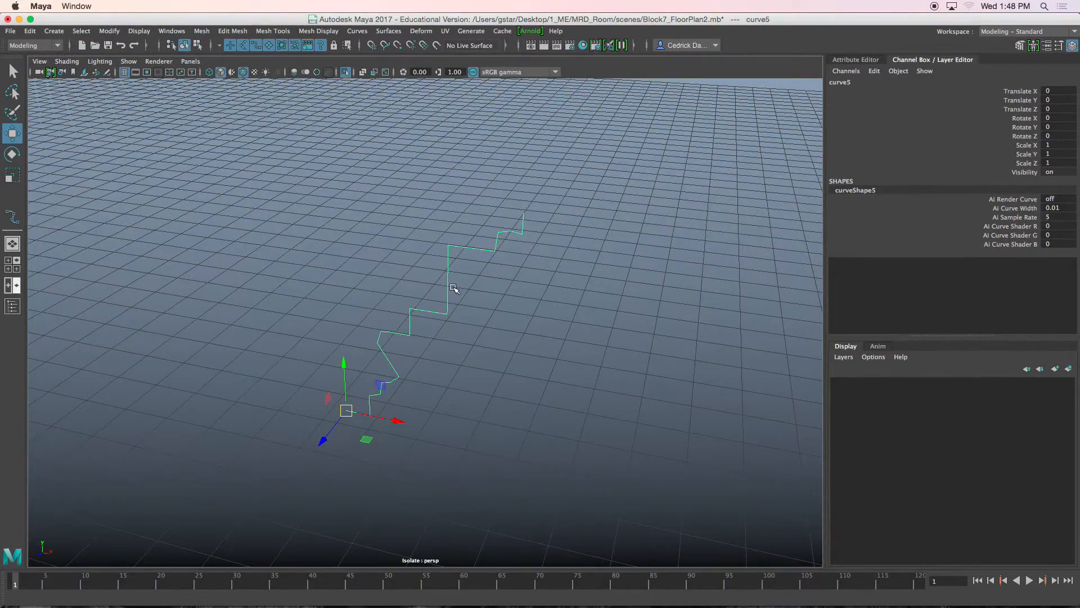
mouse_move(508, 276)
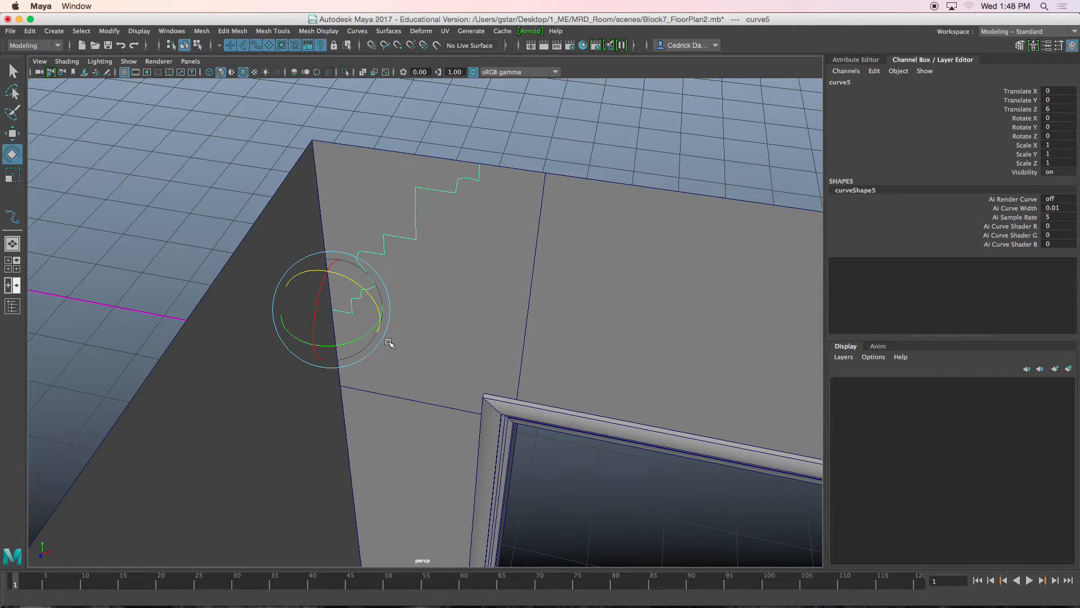
Rotate the profile copy -45 degrees around Y at the wall corner
drag(389, 344, 371, 332)
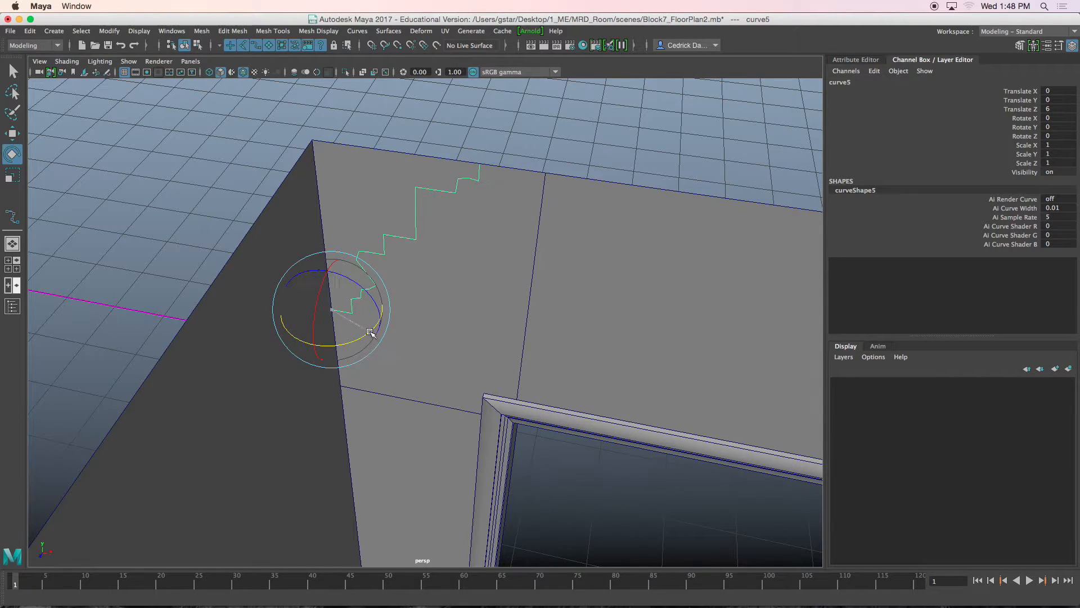
drag(369, 333, 333, 343)
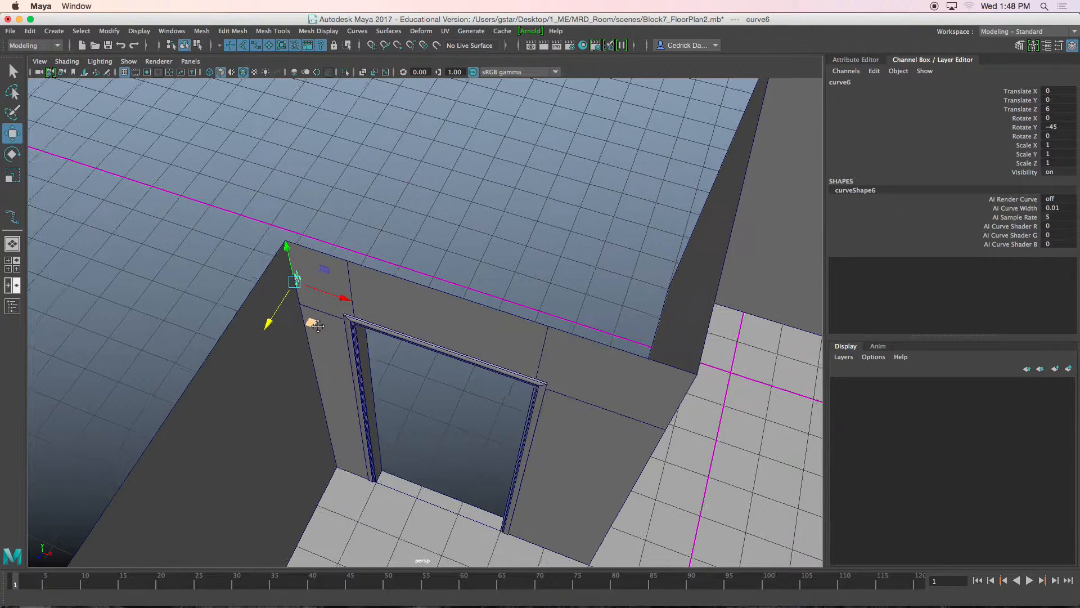
Move a profile copy to the next corner (X 16, Z 16) and rotate it to -135°
drag(343, 298, 592, 378)
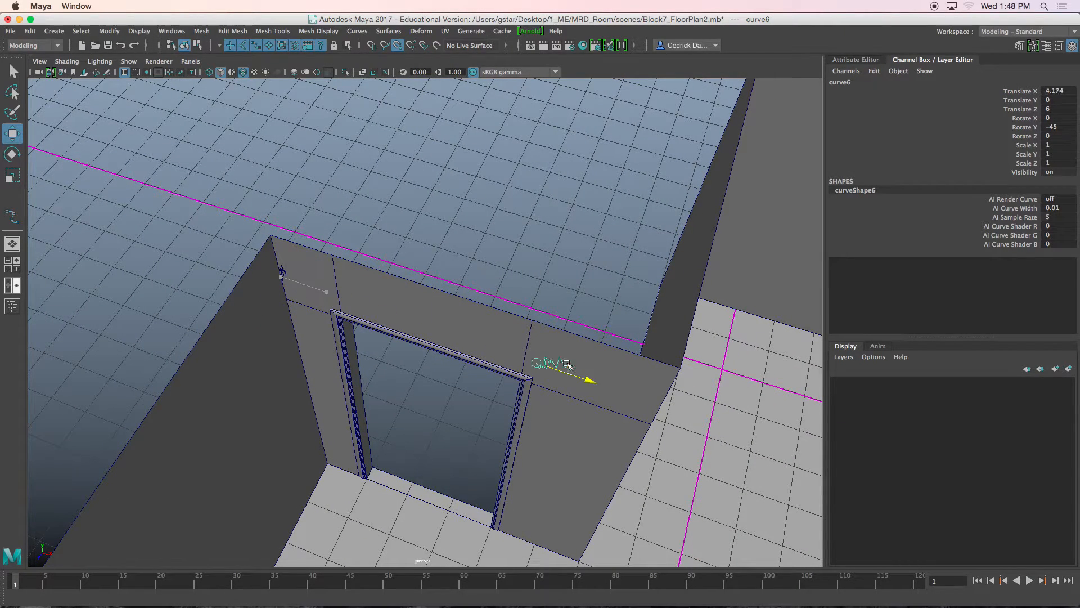
drag(565, 365, 594, 334)
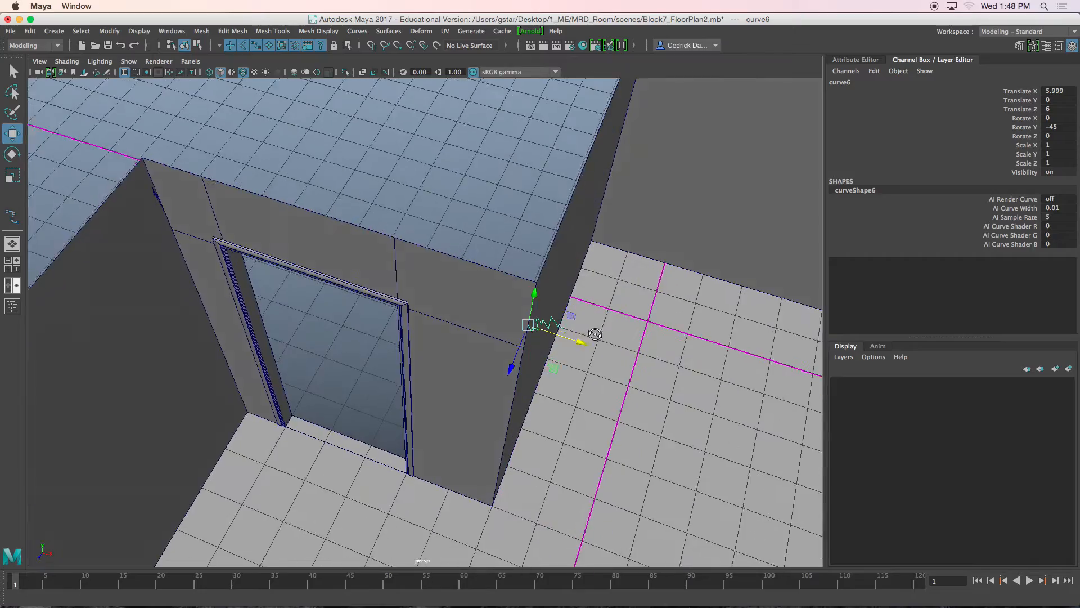
drag(595, 334, 528, 328)
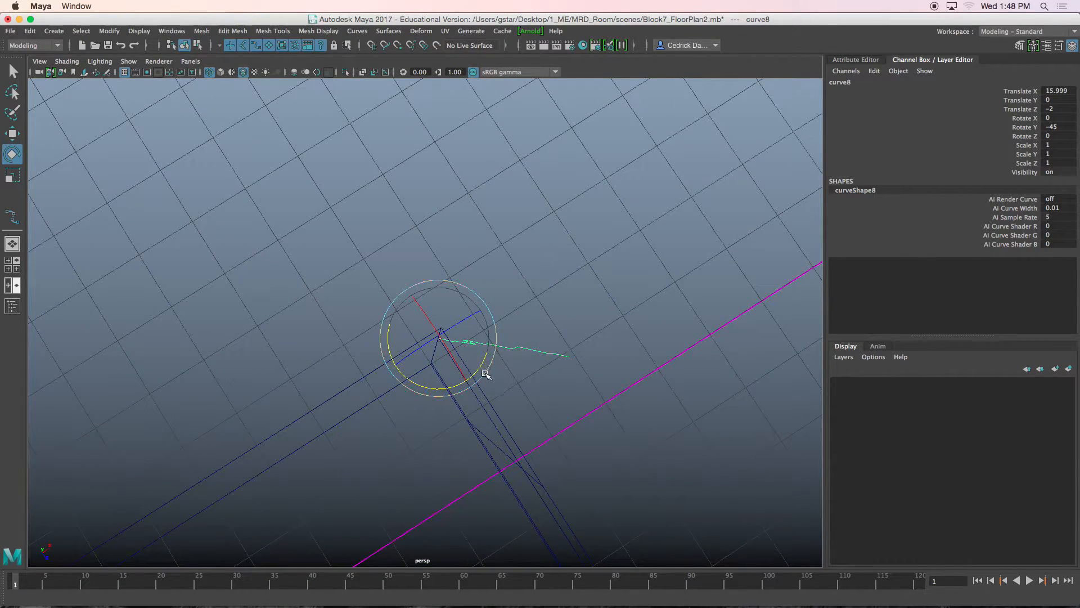
drag(486, 375, 414, 386)
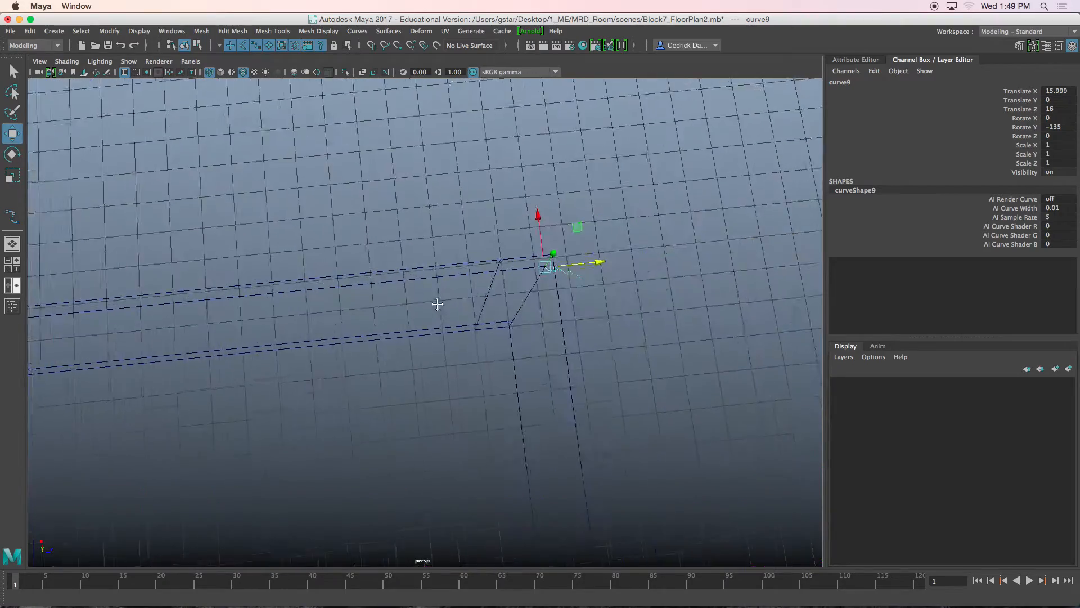
Move profile copies to the far corners and turn them to -180° and -225° on Y
drag(438, 305, 508, 330)
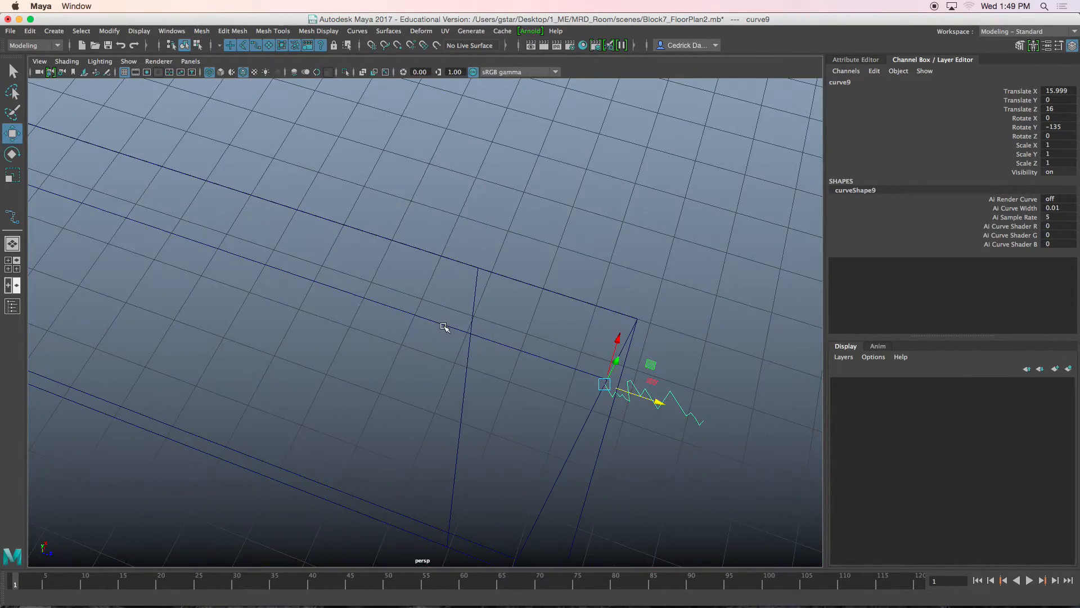
click(12, 154)
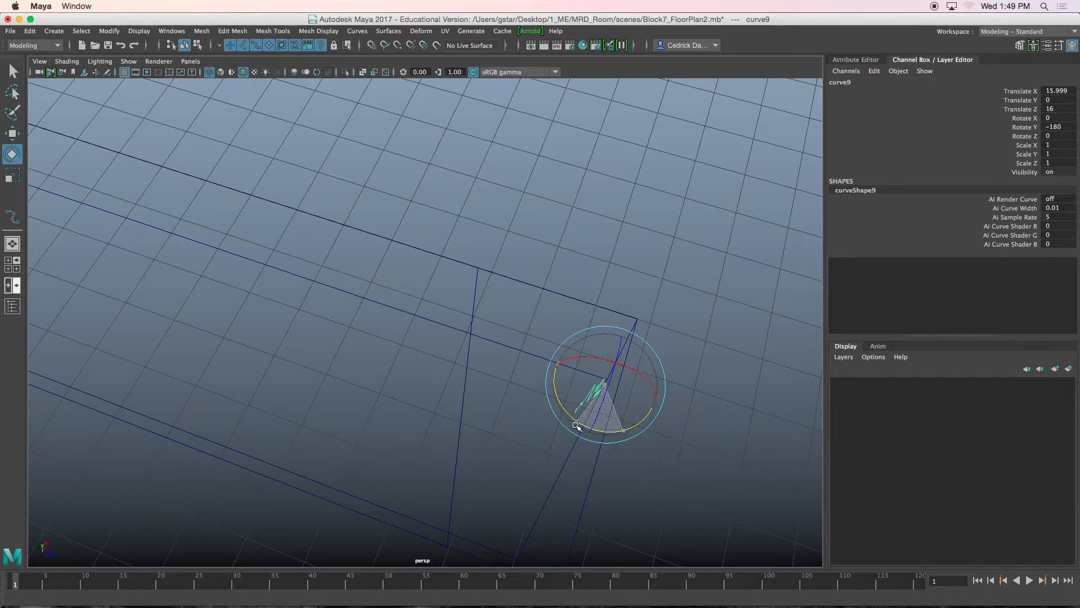
drag(577, 426, 561, 403)
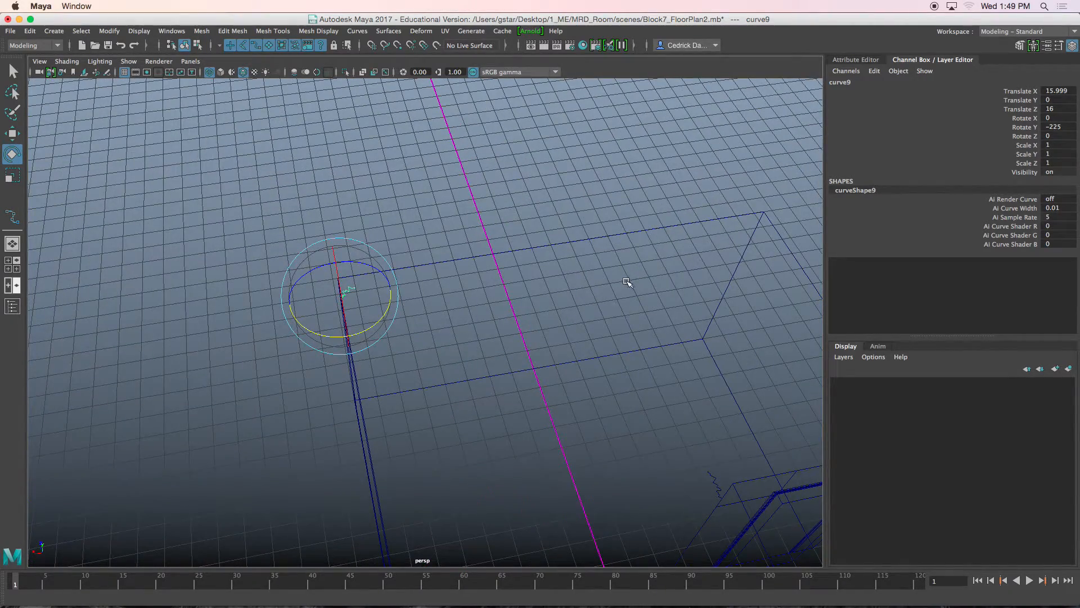
drag(627, 282, 527, 303)
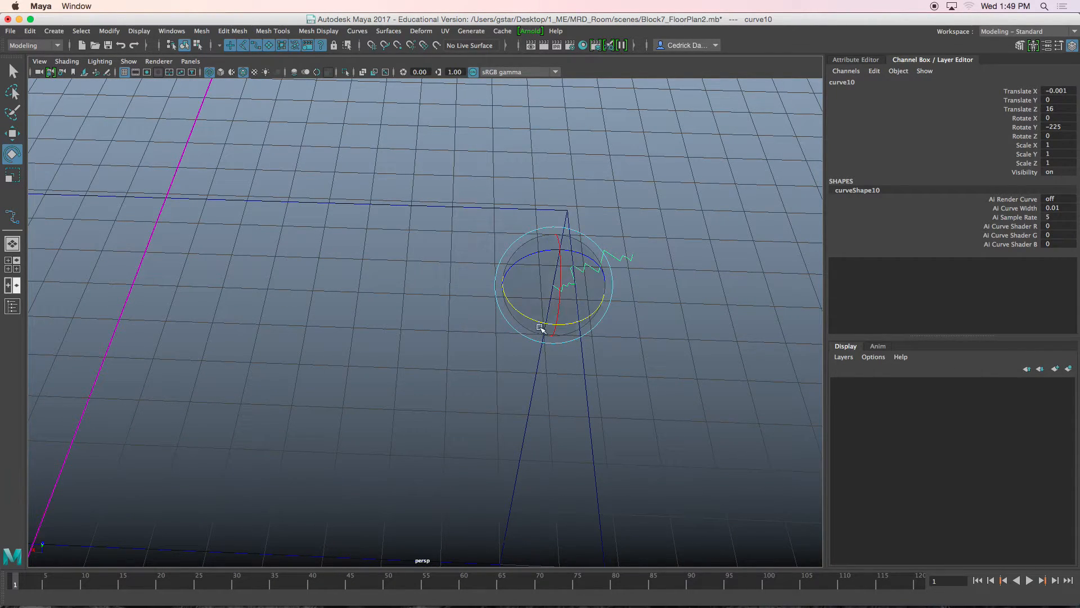
drag(540, 327, 499, 307)
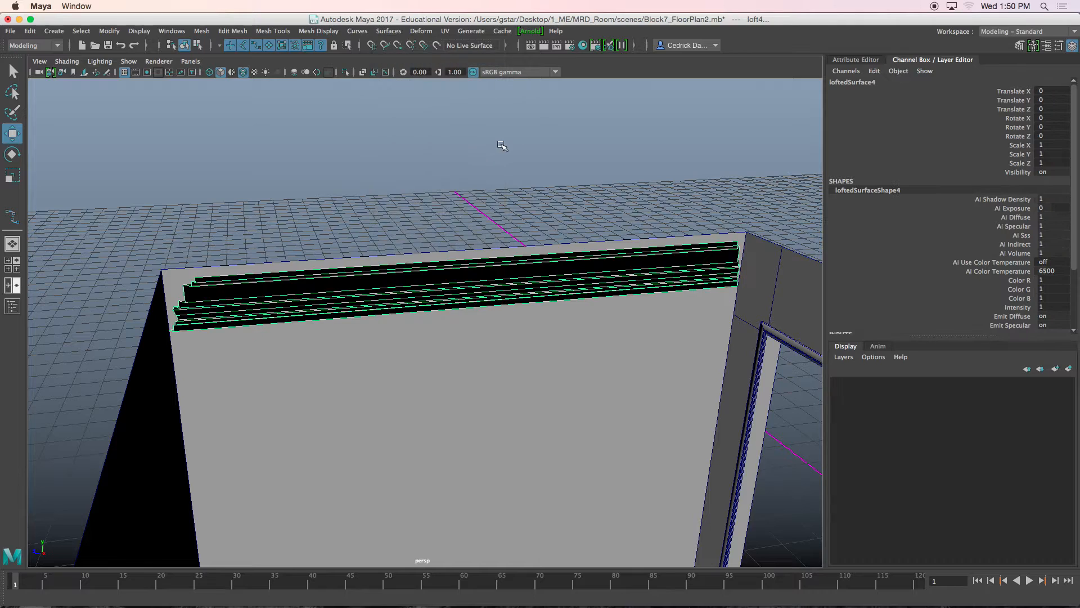
mouse_move(556, 249)
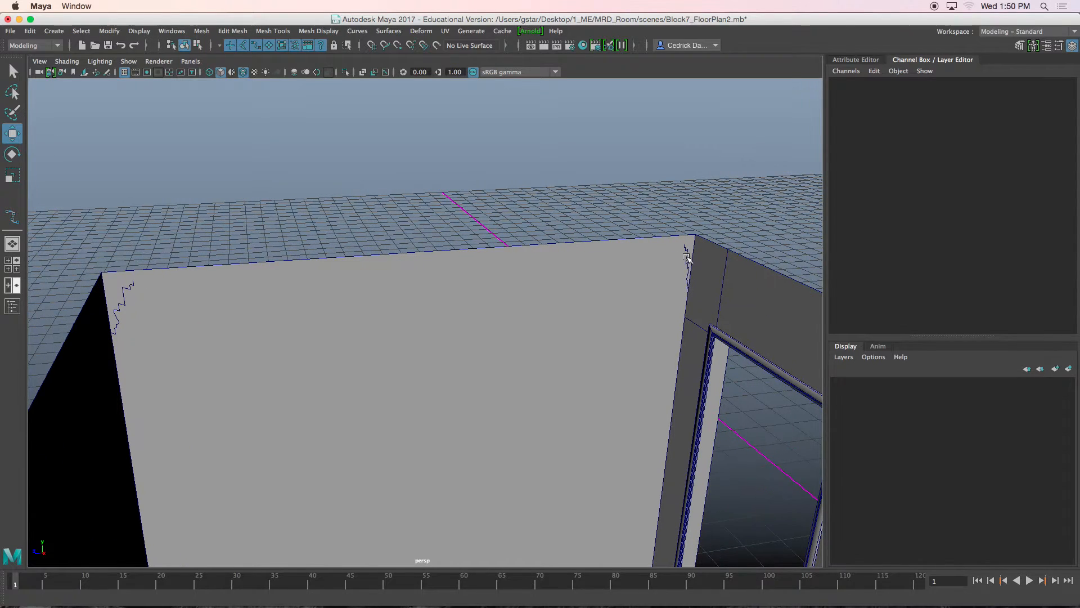
Select the profile curve at the wall end as the first loft curve
click(687, 258)
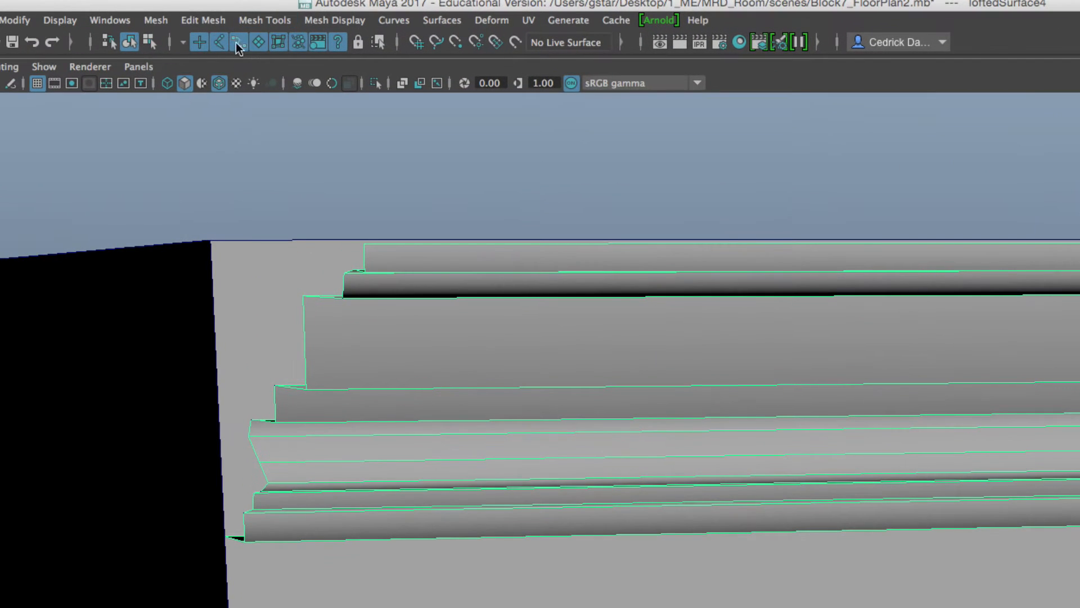
mouse_move(257, 42)
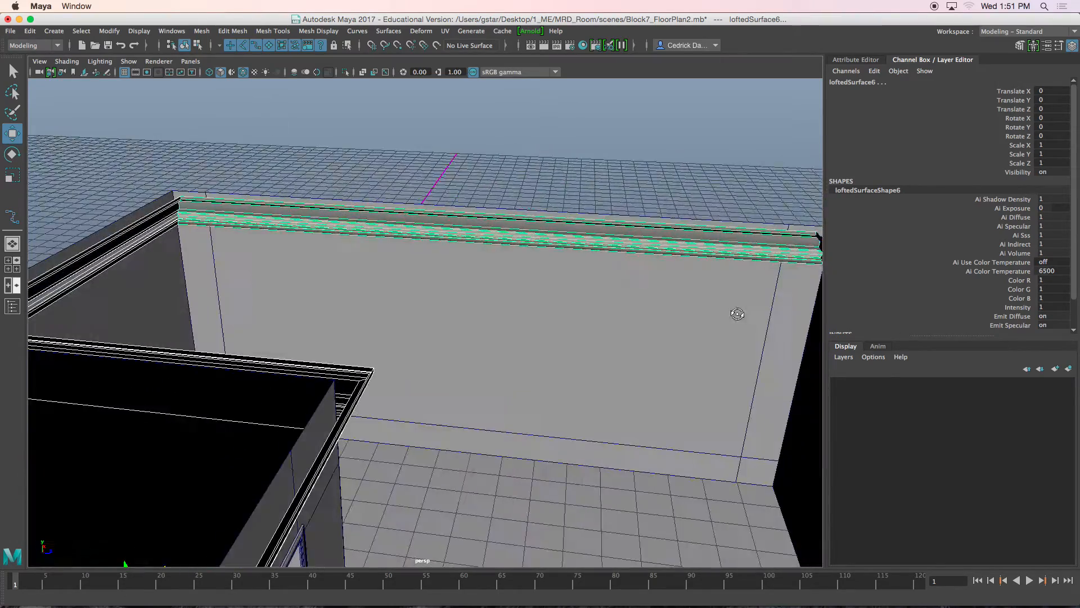
Orbit the view to inspect the newly lofted crown molding
drag(737, 313, 653, 227)
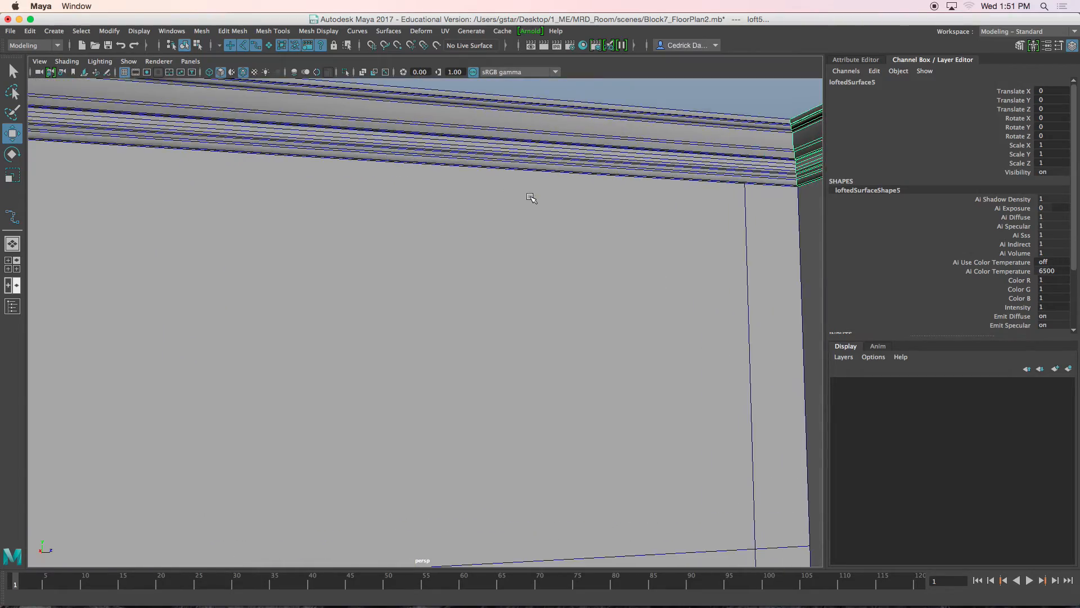
Orbit around the room to review the molding along the wall tops
drag(531, 199, 644, 214)
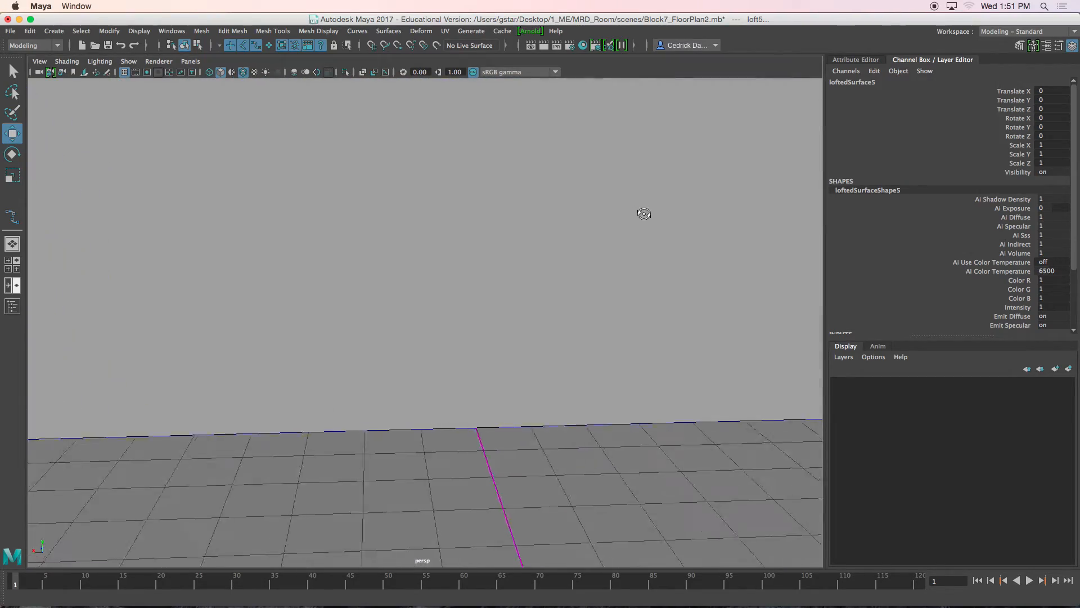